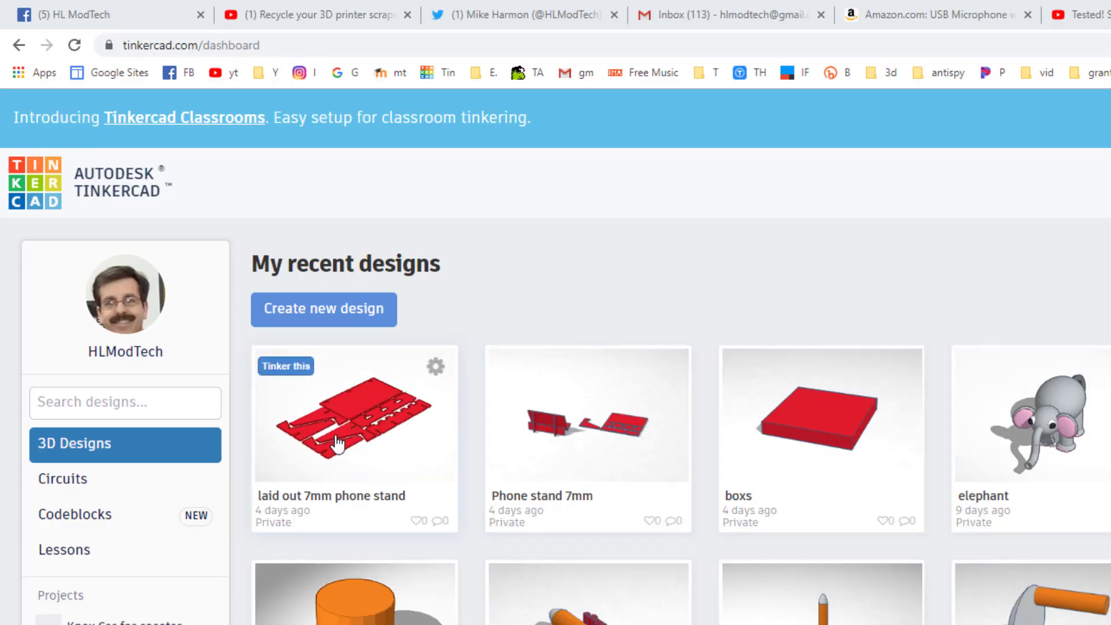
pyautogui.moveTo(551, 463)
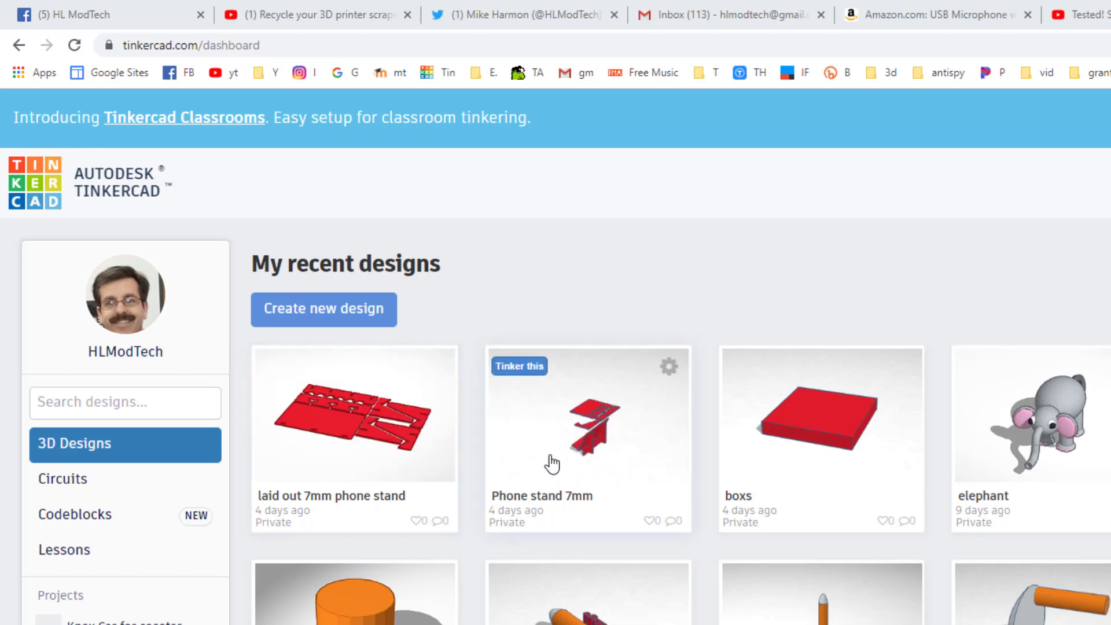
# - Open the Phone stand 7mm design for editing from the dashboard
pyautogui.click(519, 366)
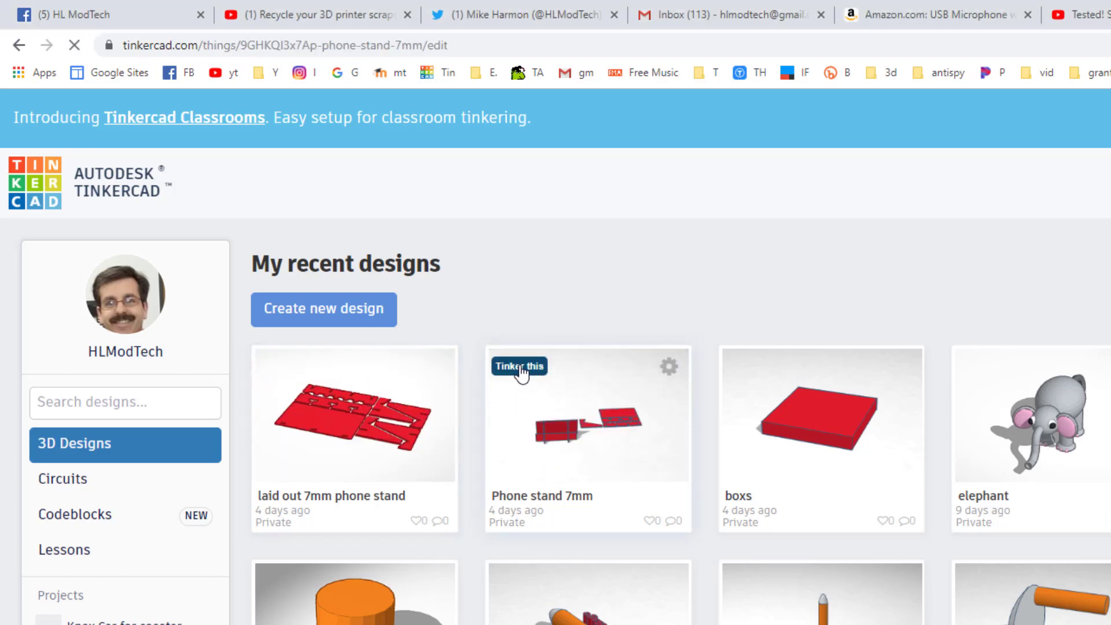
pyautogui.click(519, 365)
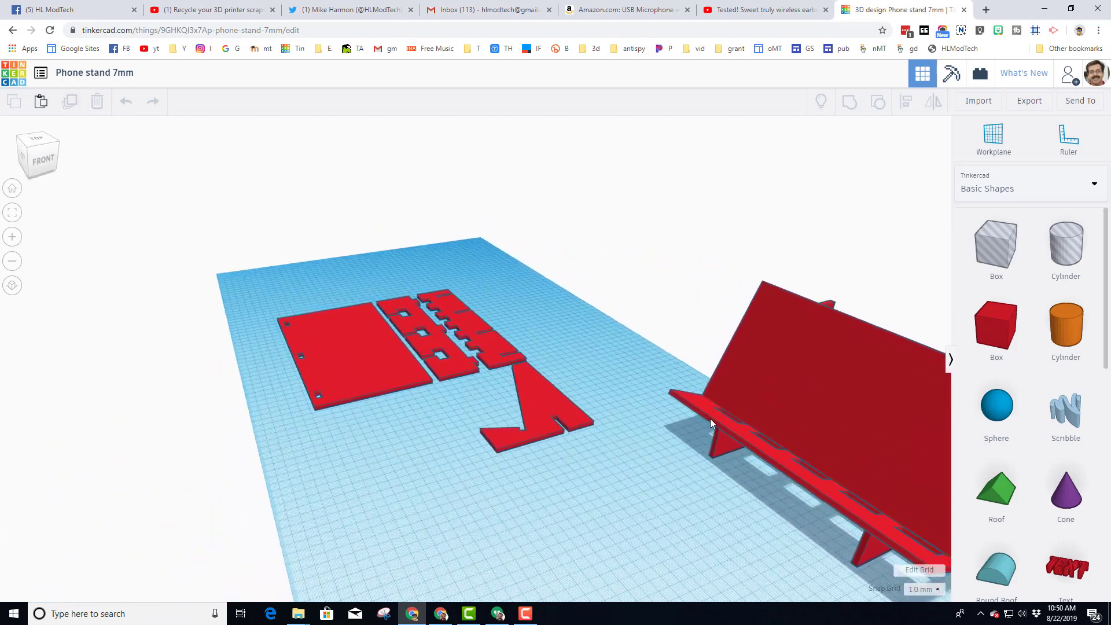
pyautogui.moveTo(403, 448)
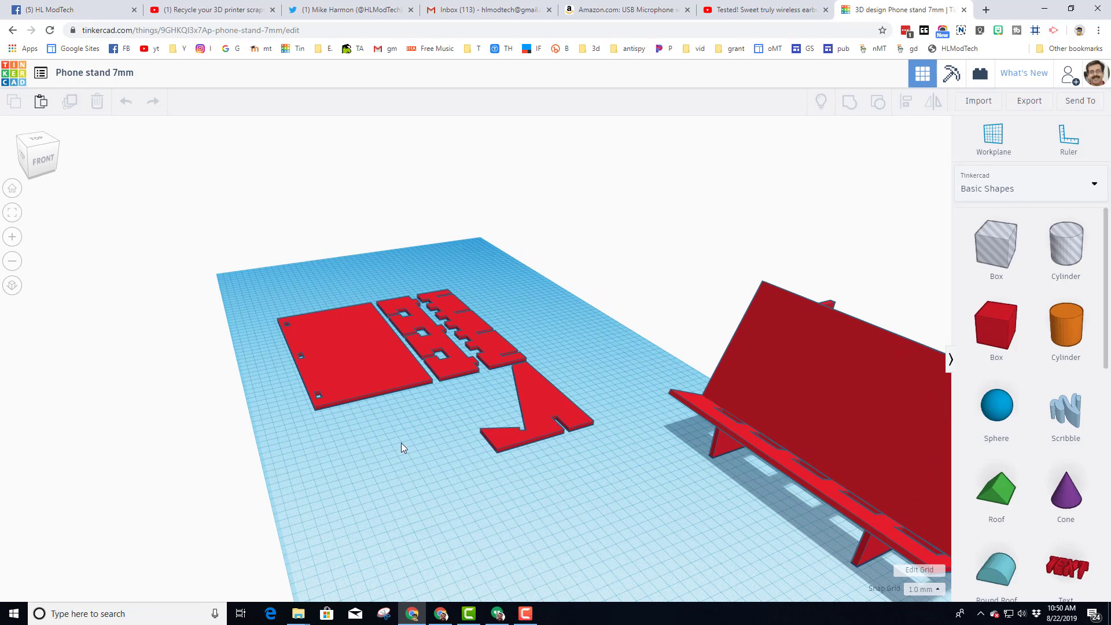
pyautogui.moveTo(433, 426)
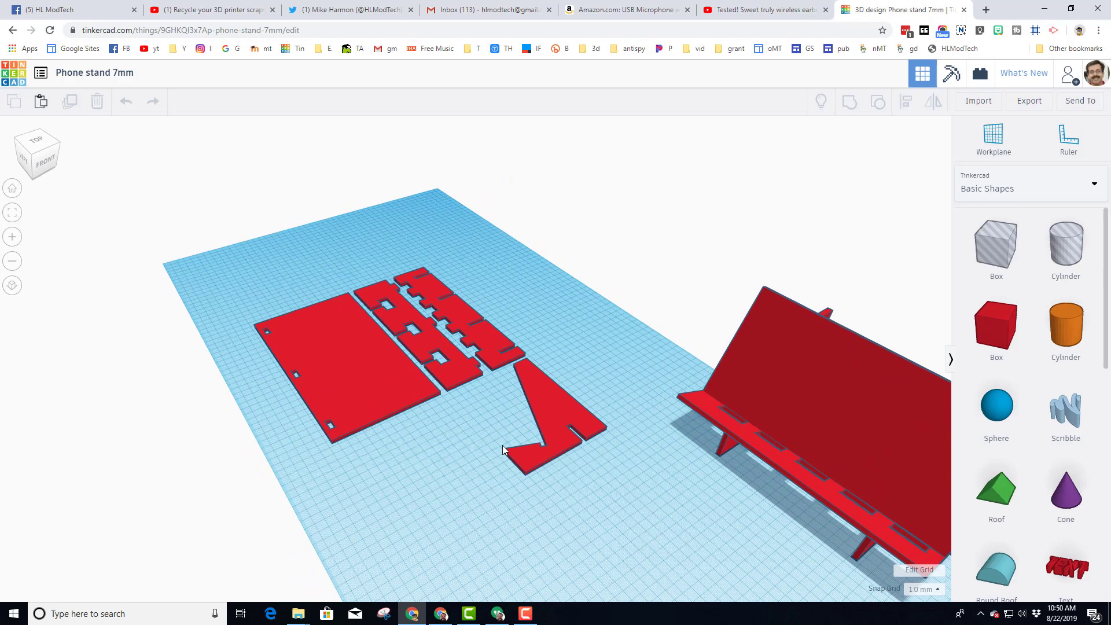
pyautogui.click(341, 348)
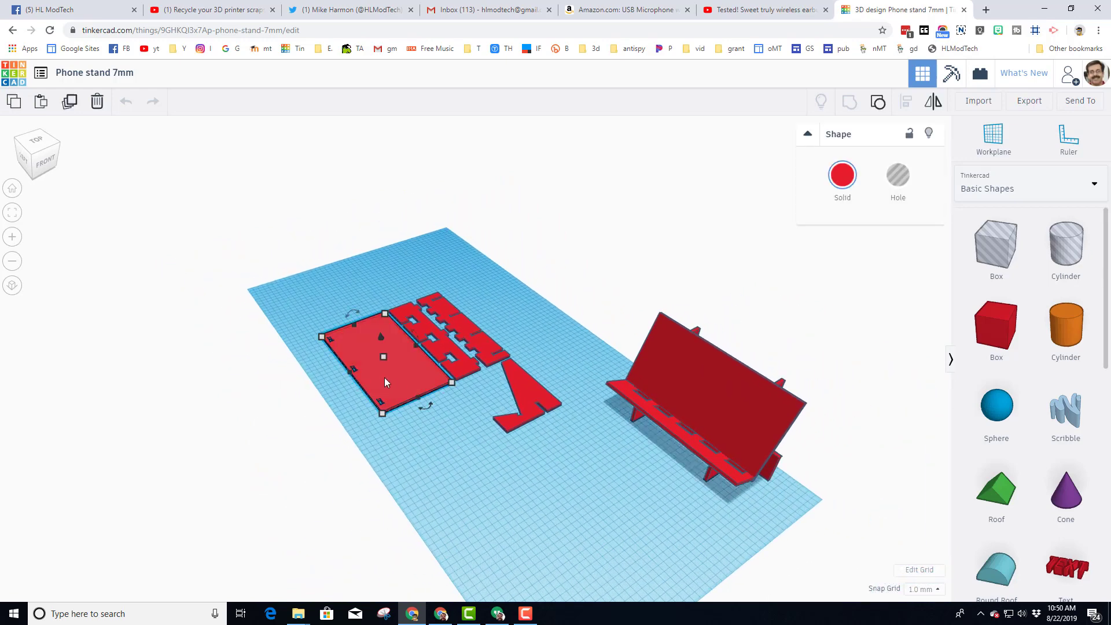
pyautogui.click(709, 397)
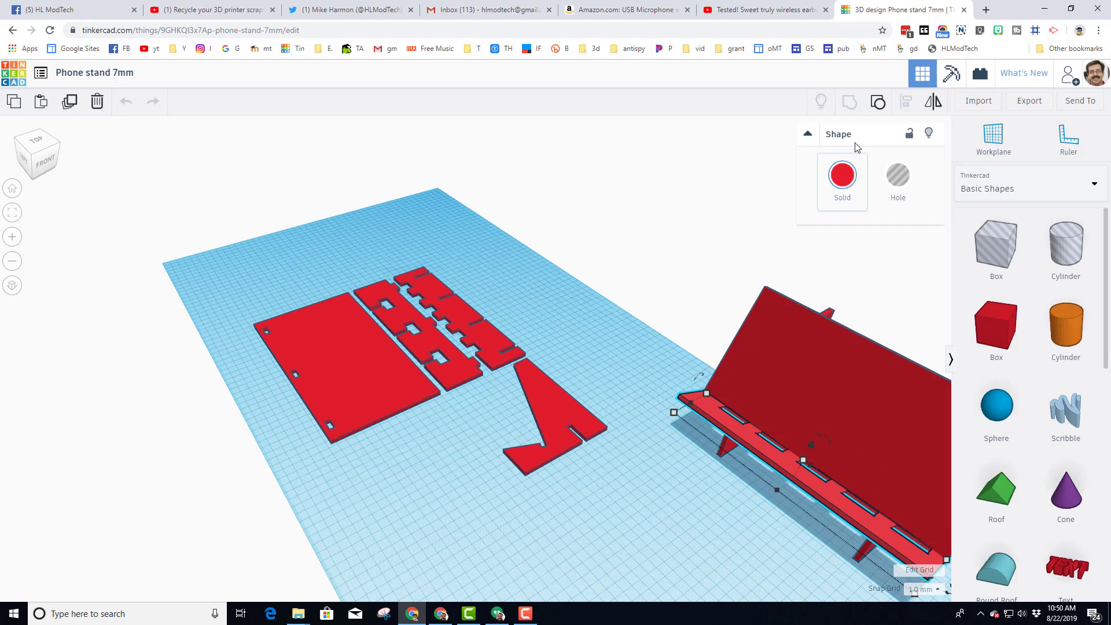
pyautogui.click(745, 347)
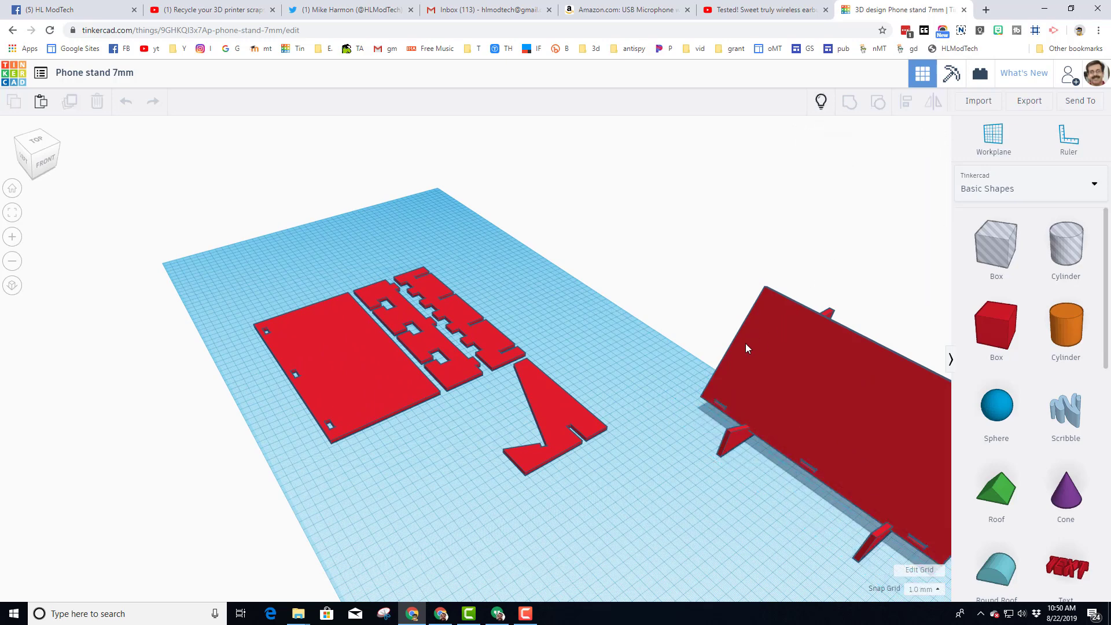
pyautogui.moveTo(407, 287)
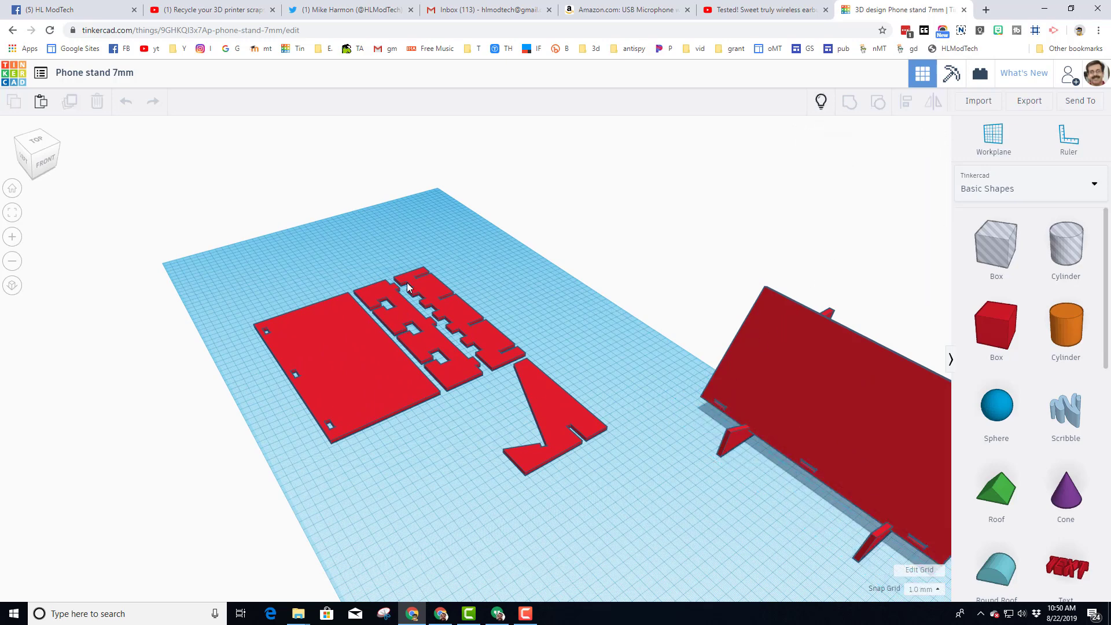
pyautogui.moveTo(370, 399)
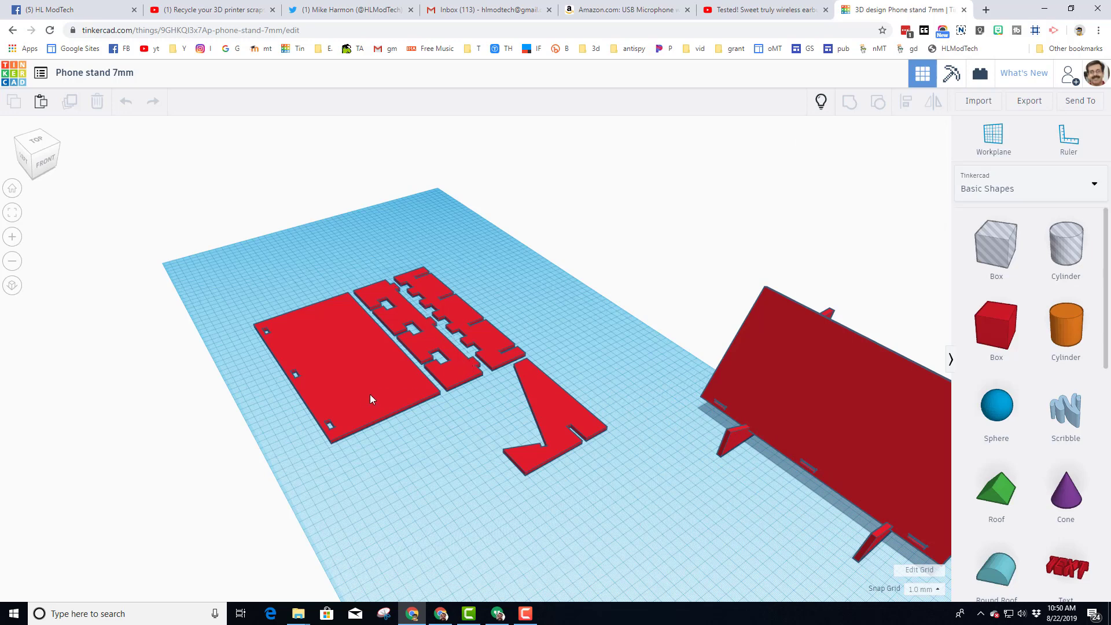
pyautogui.moveTo(417, 275)
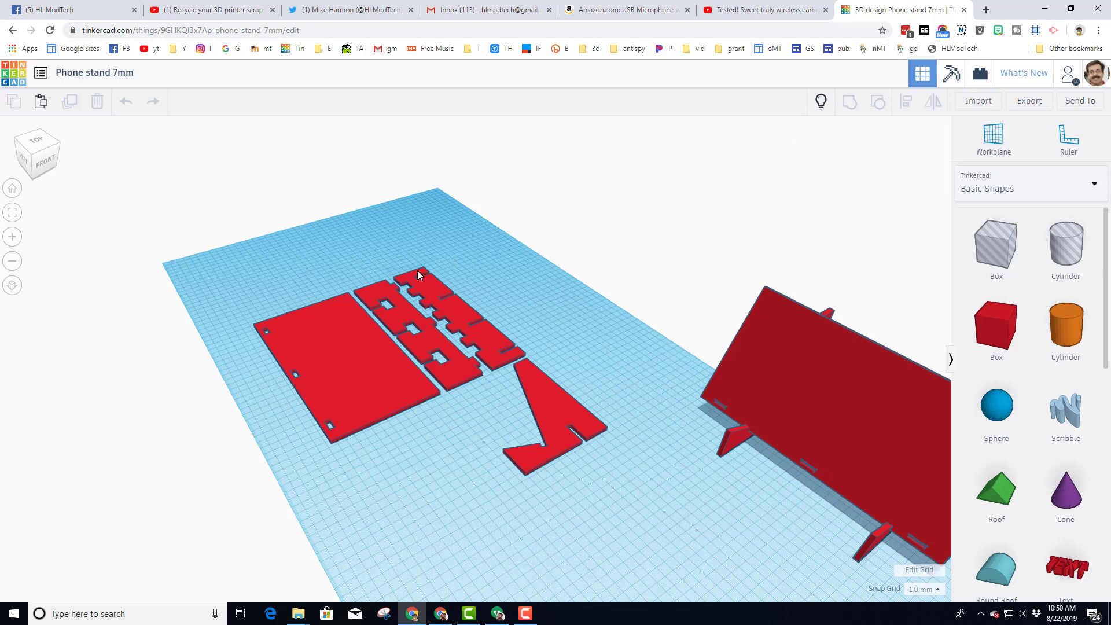
pyautogui.moveTo(573, 434)
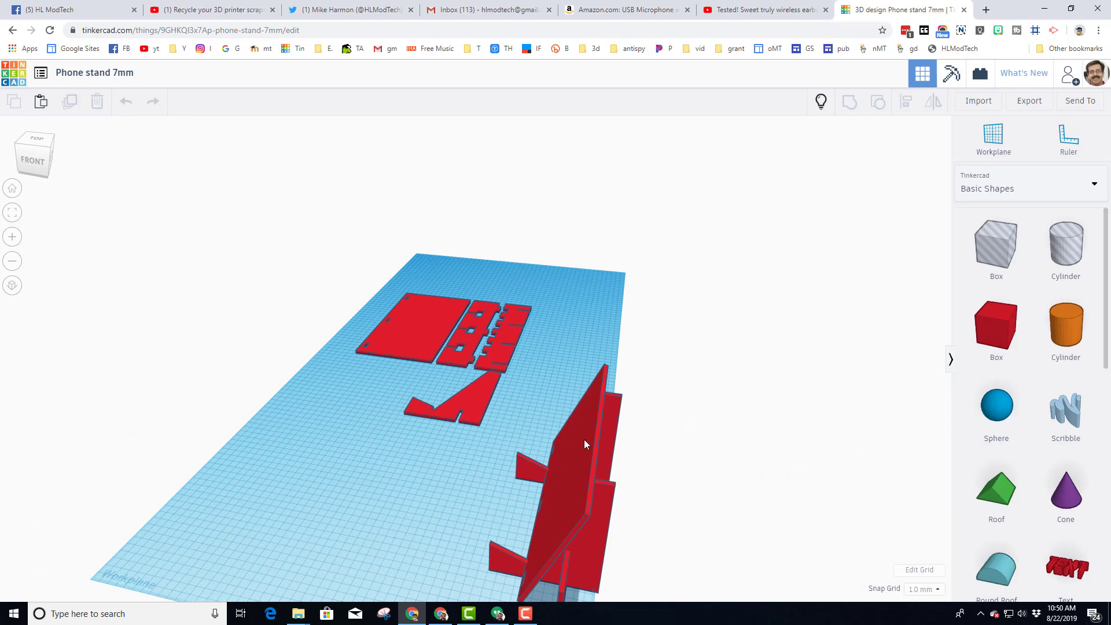
pyautogui.click(407, 330)
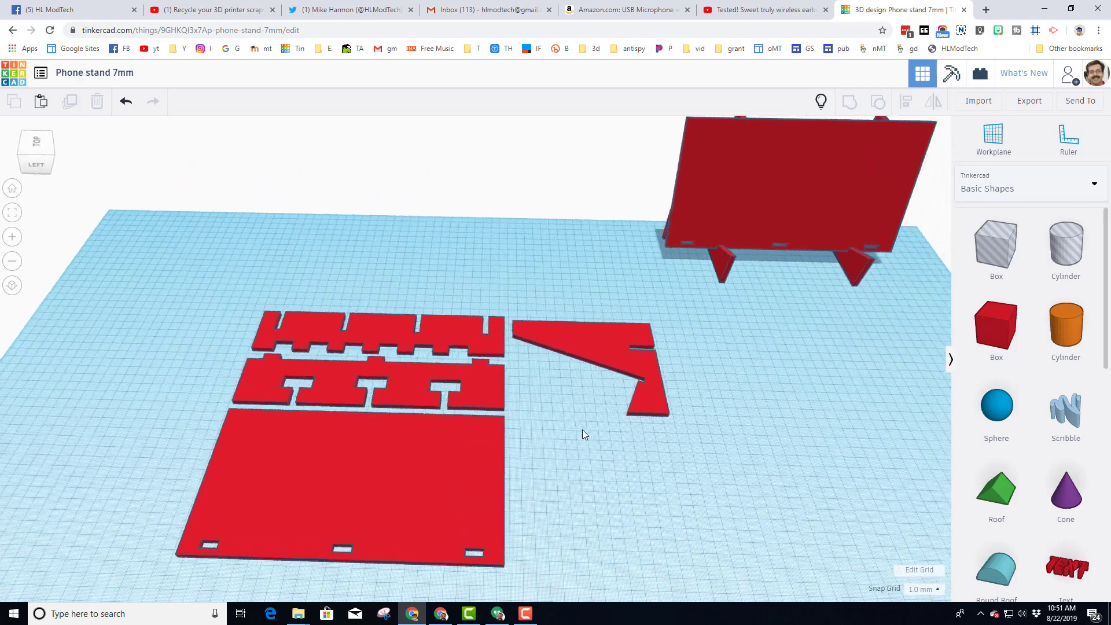
# - Position a resized hole box in the right-hand slot of the base plate and select the plate with its holes
pyautogui.click(347, 497)
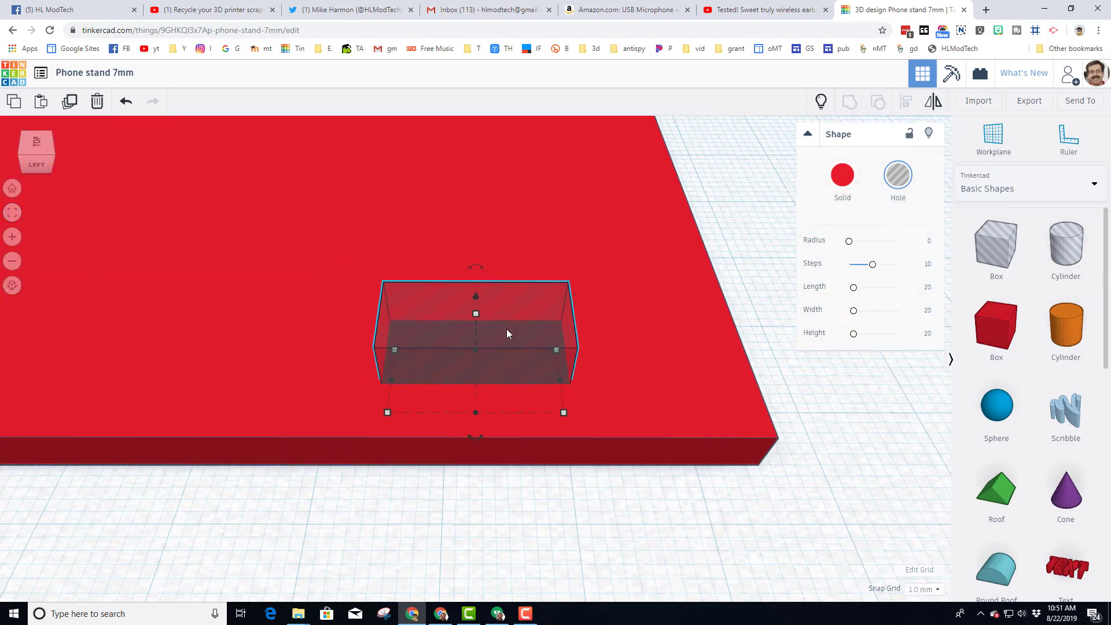
pyautogui.click(924, 589)
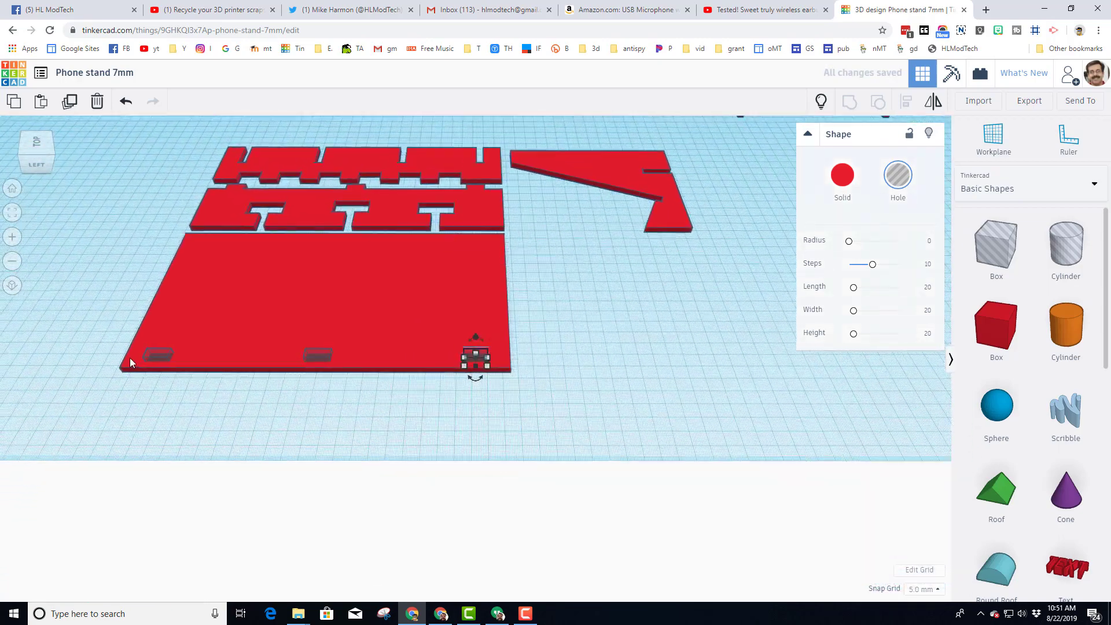
pyautogui.click(301, 384)
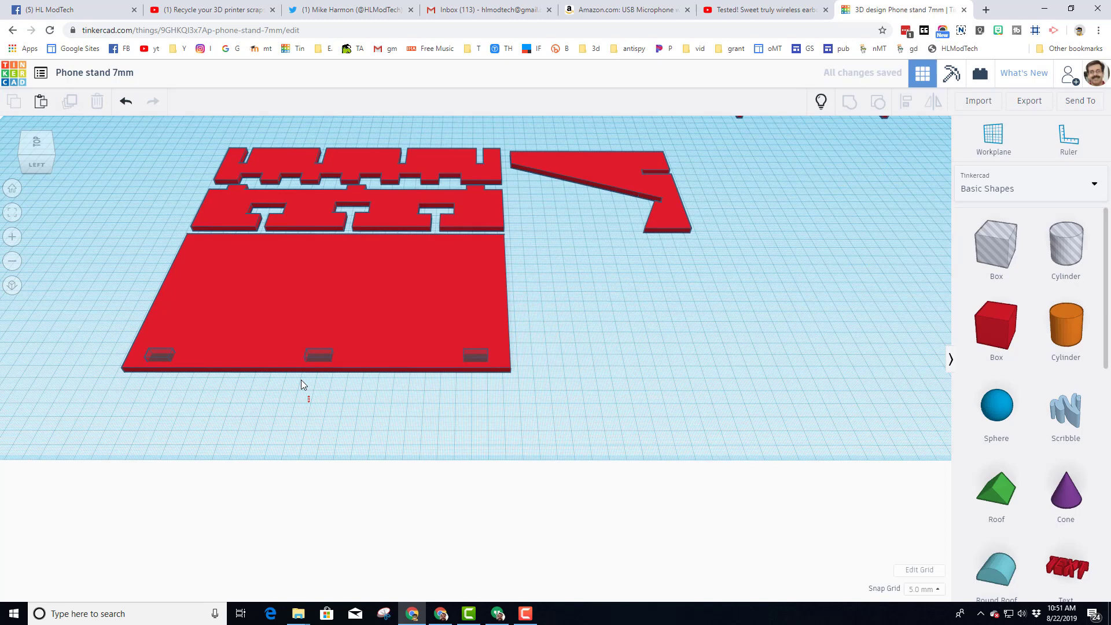
pyautogui.click(315, 304)
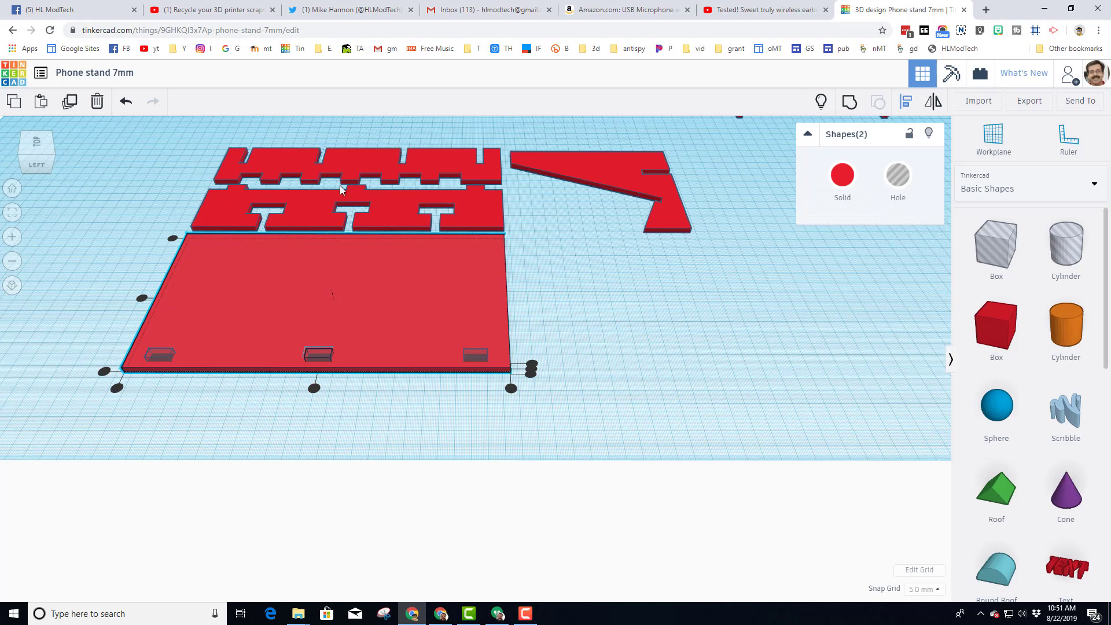
pyautogui.moveTo(590, 239)
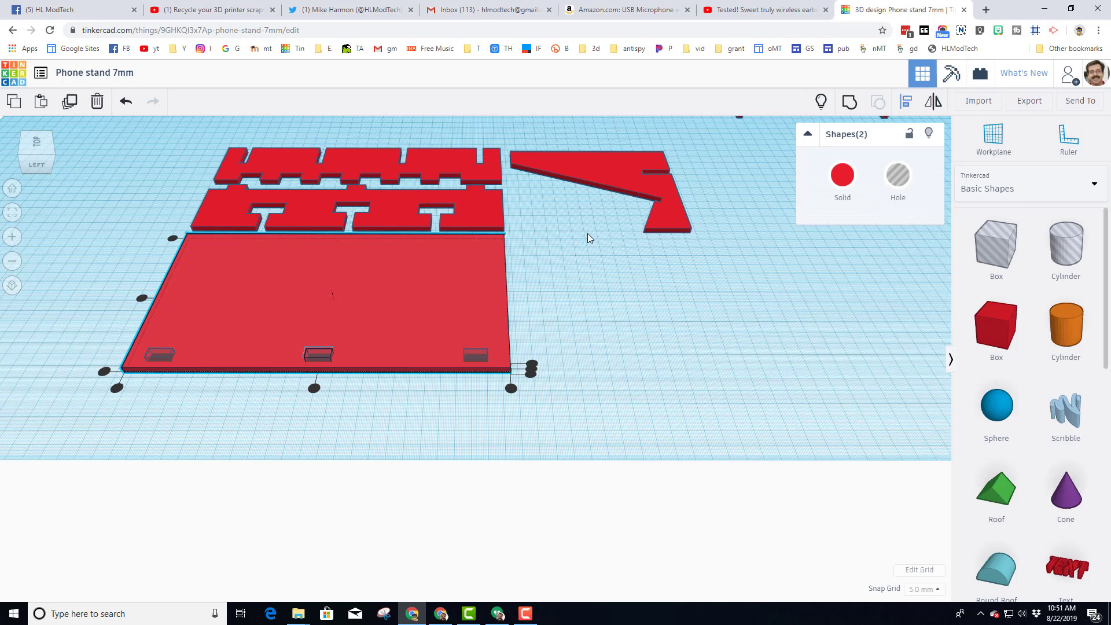
pyautogui.moveTo(441, 218)
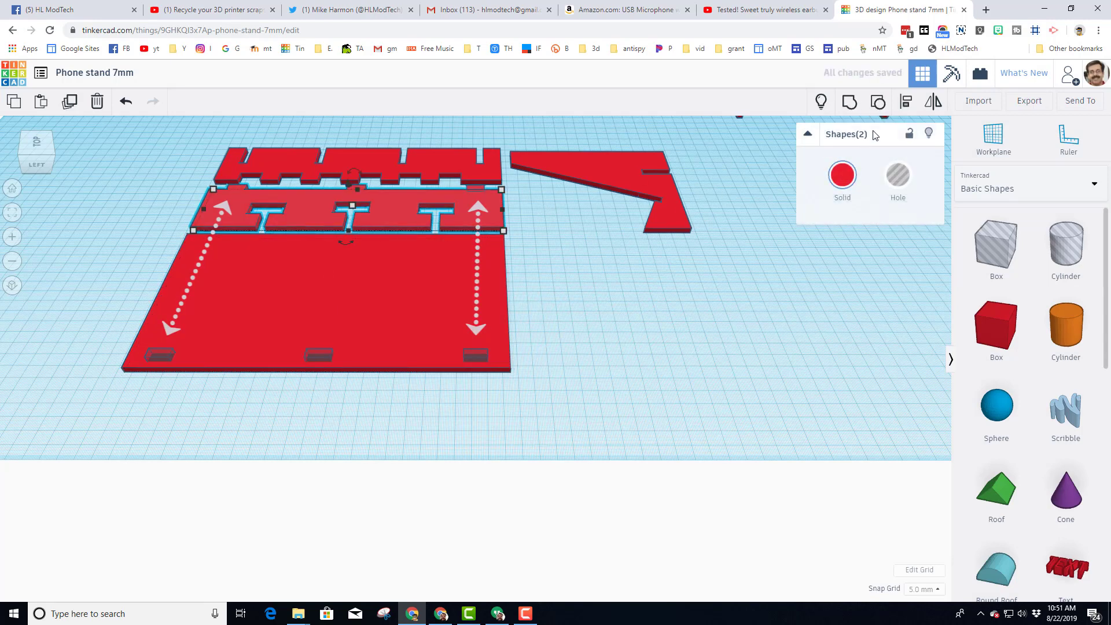
# - Add the slotted strip and its remaining hole boxes to the selection
pyautogui.click(879, 101)
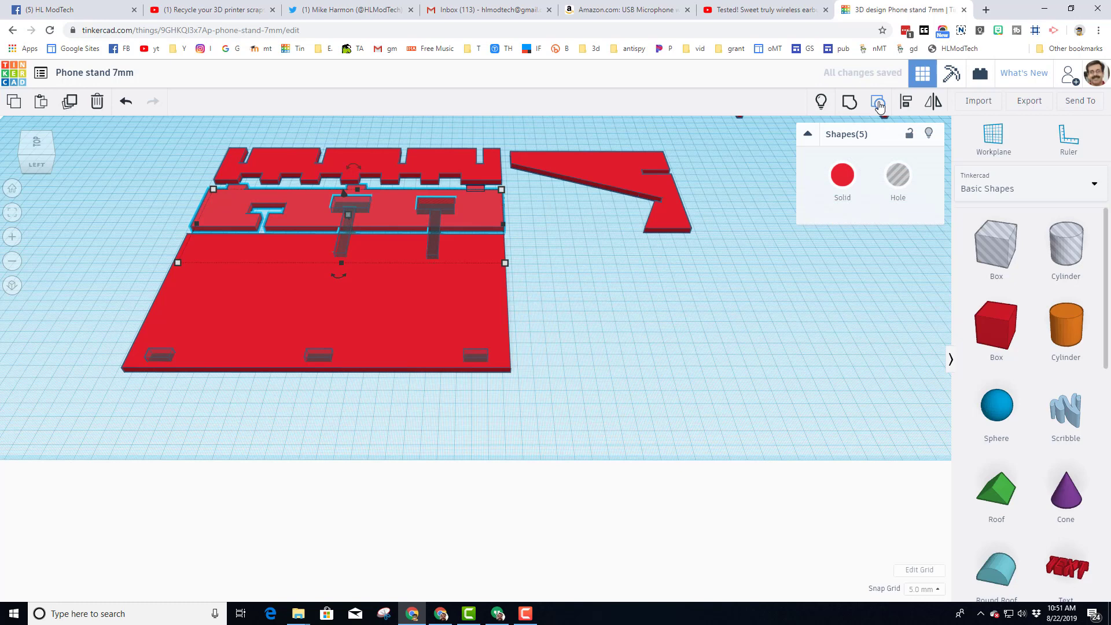
pyautogui.click(879, 102)
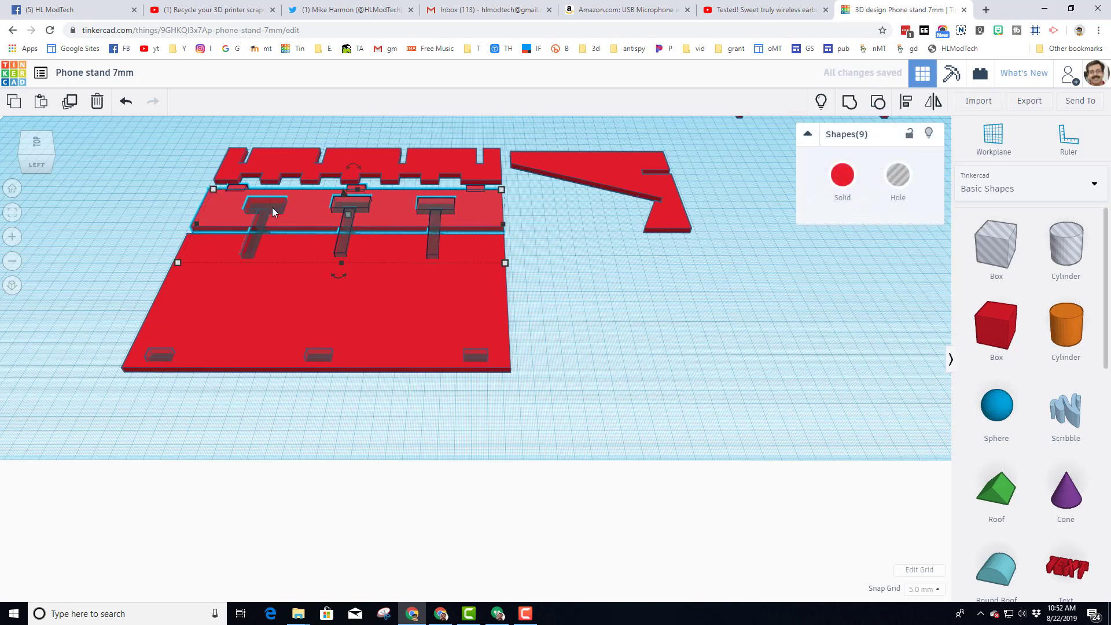
pyautogui.moveTo(518, 196)
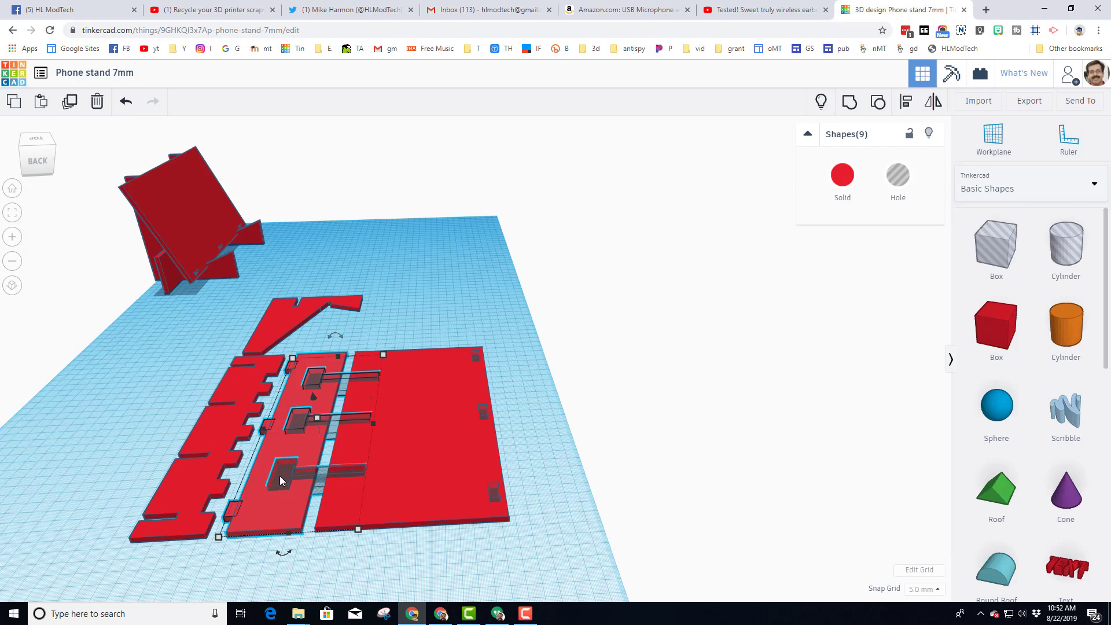
pyautogui.moveTo(315, 384)
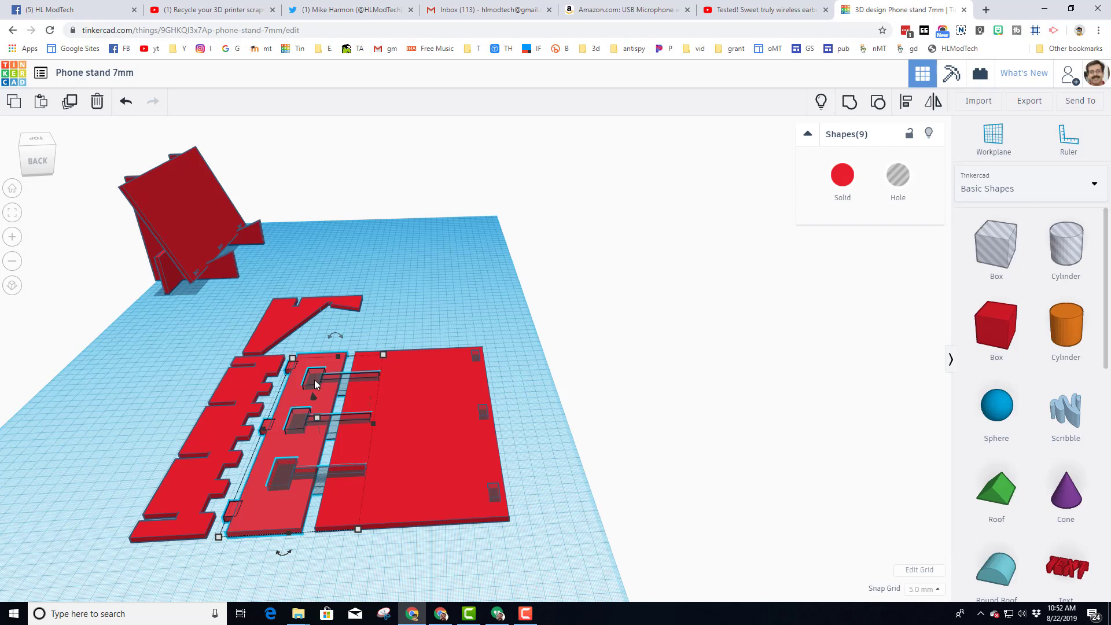
pyautogui.moveTo(294, 414)
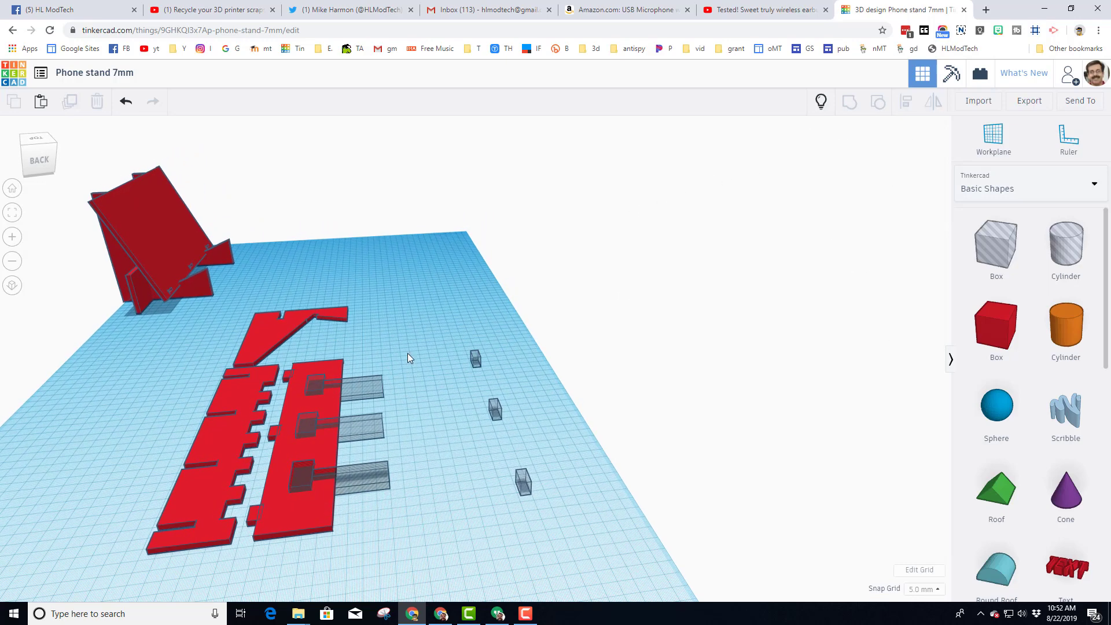
# - Group the base plate and slotted middle piece with their hole boxes so the slots cut through
pyautogui.click(447, 425)
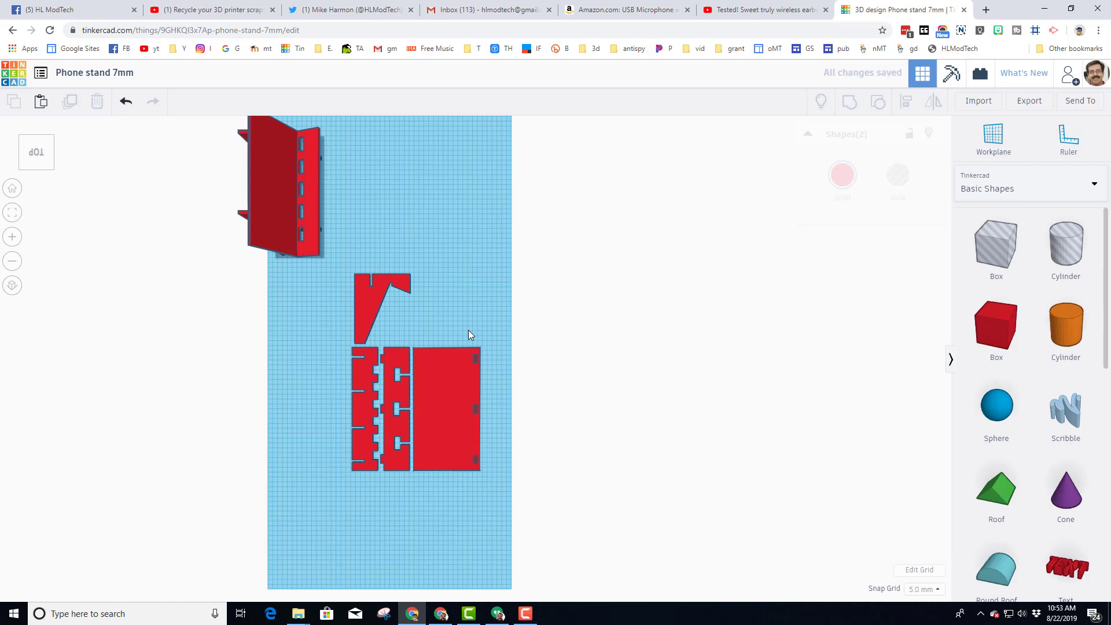
pyautogui.click(446, 408)
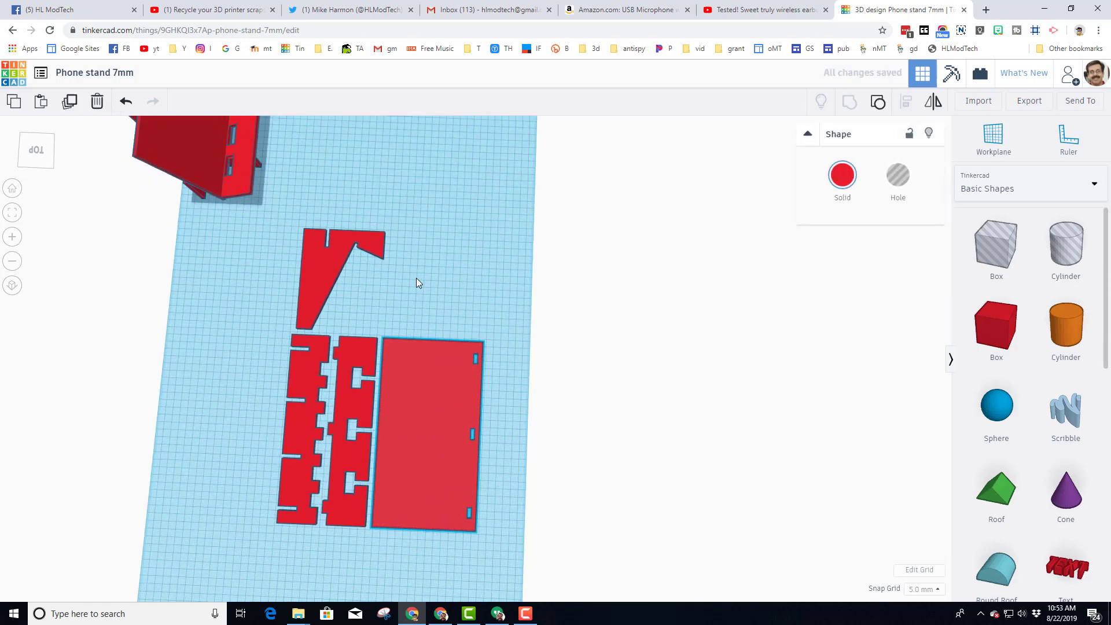
pyautogui.click(425, 425)
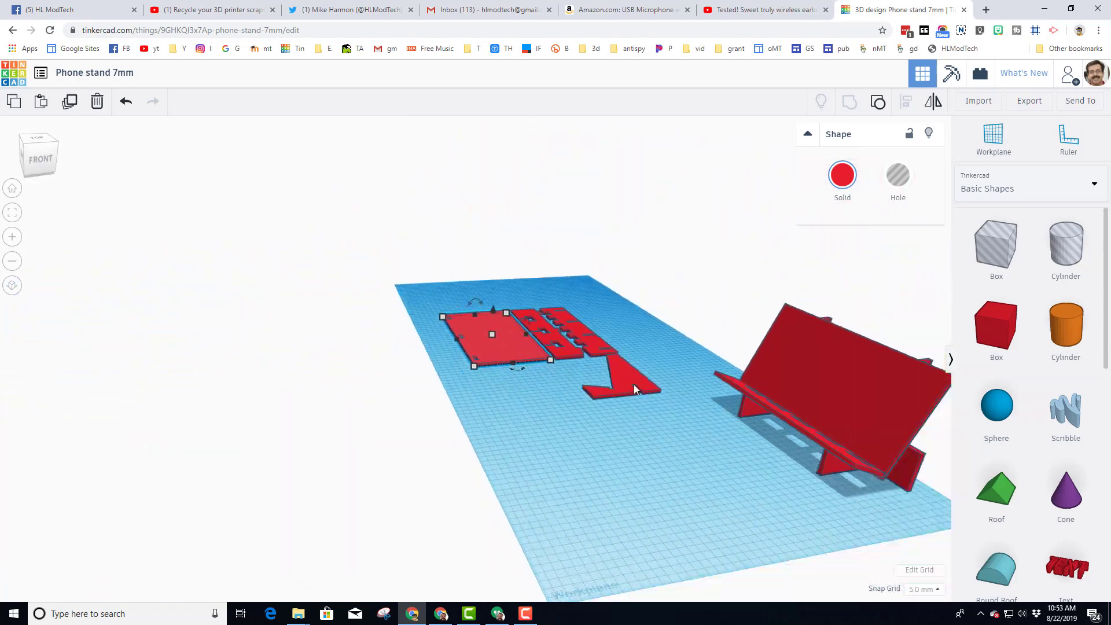
pyautogui.moveTo(635, 390); pyautogui.dragTo(615, 424)
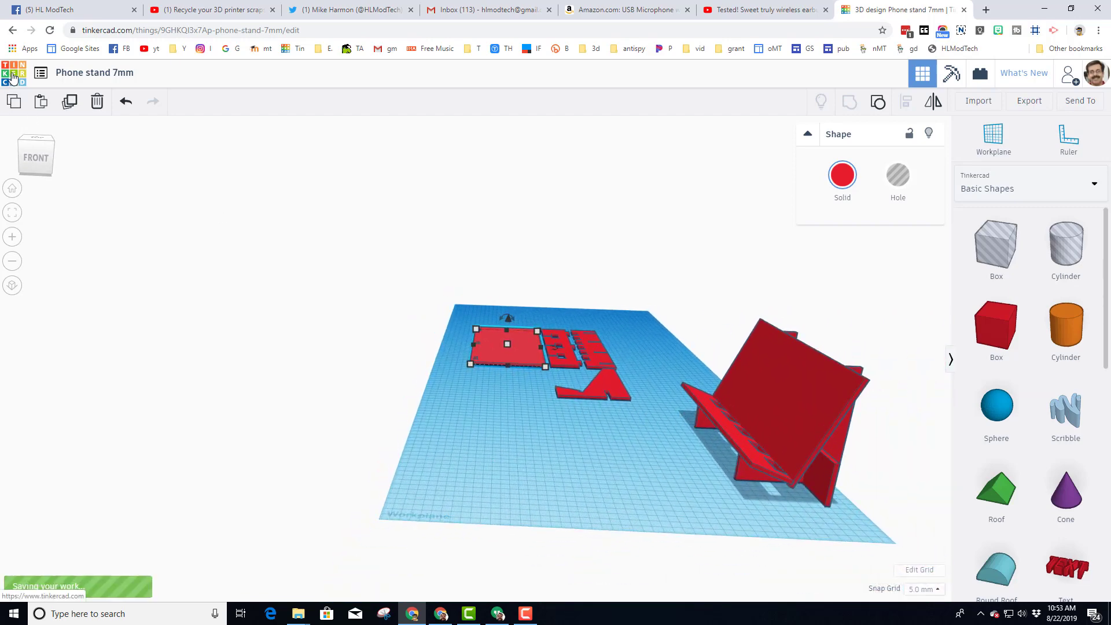
# - Return to recent designs and duplicate the Phone stand 7mm design from its options menu
pyautogui.click(13, 71)
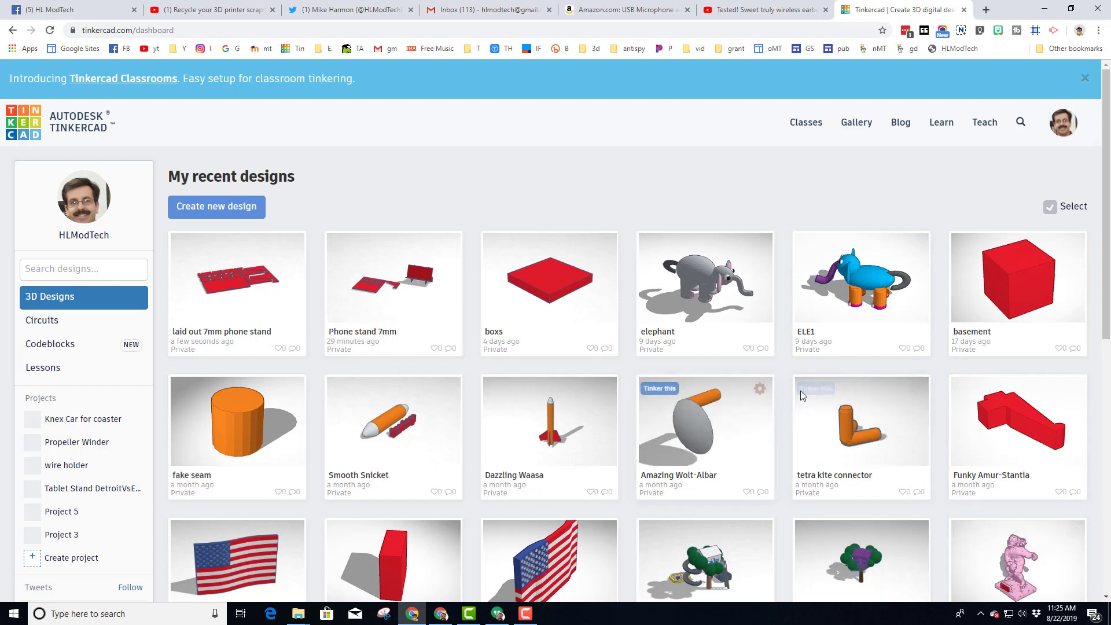
pyautogui.moveTo(395, 277)
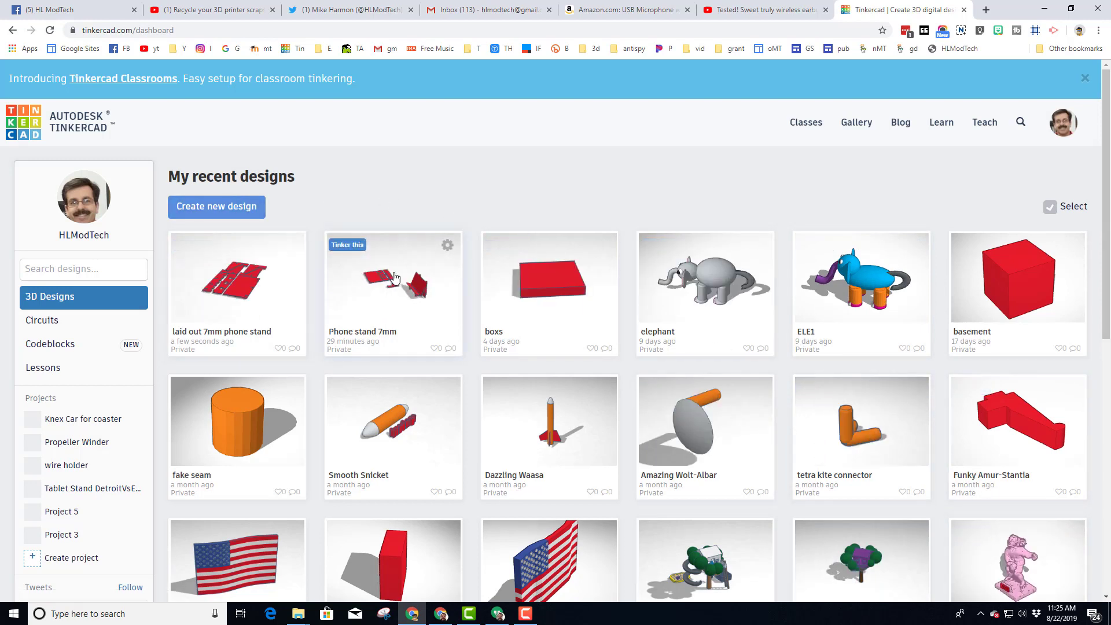
pyautogui.click(447, 244)
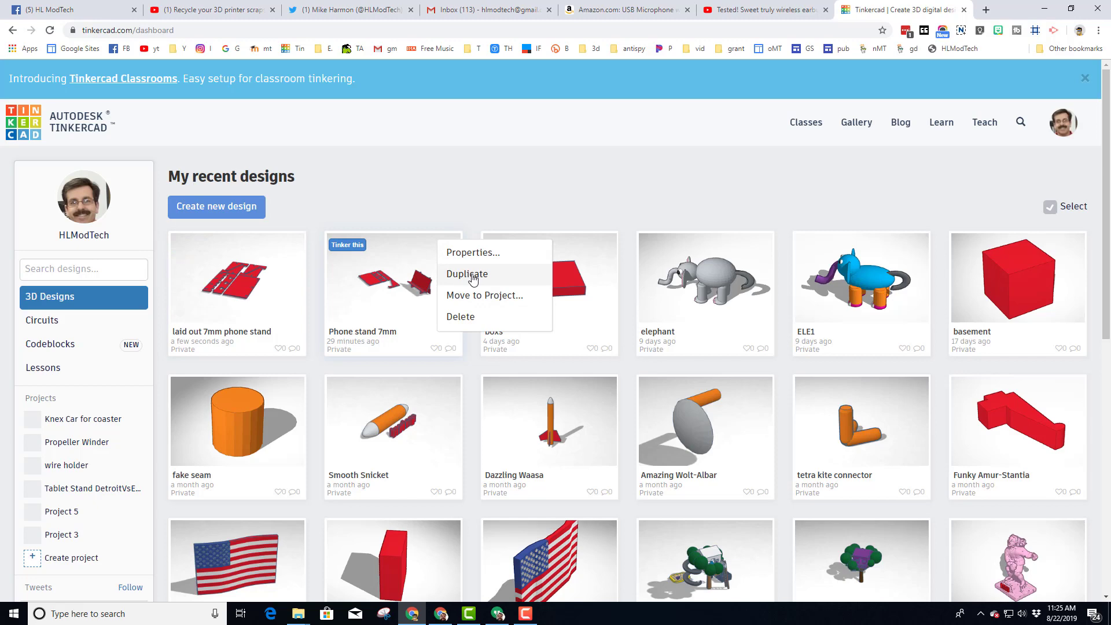
pyautogui.click(467, 274)
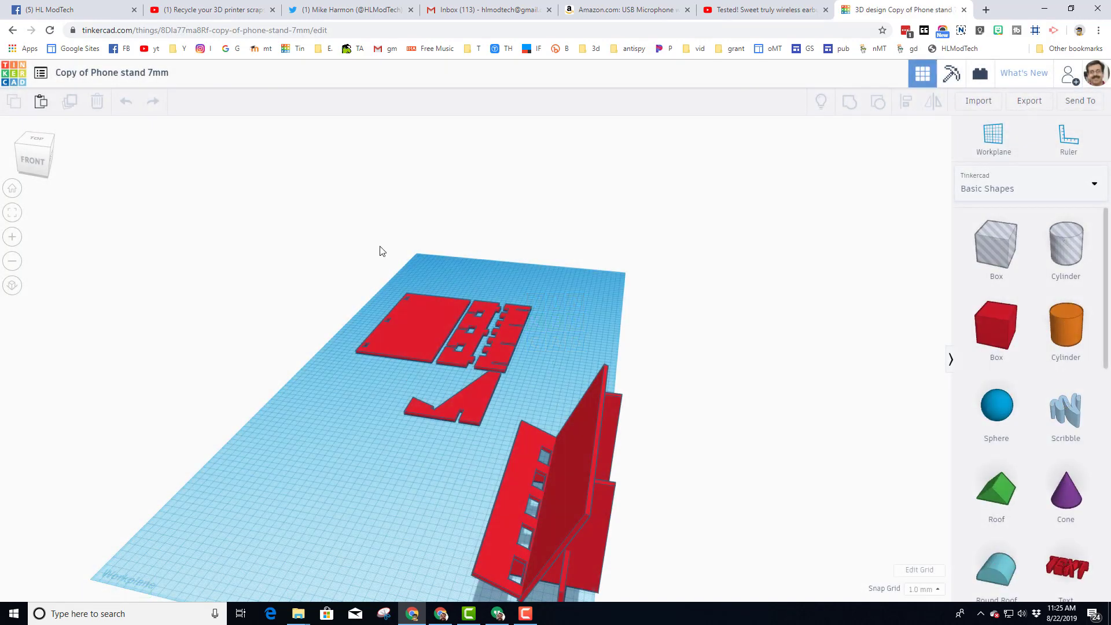
pyautogui.moveTo(113, 72)
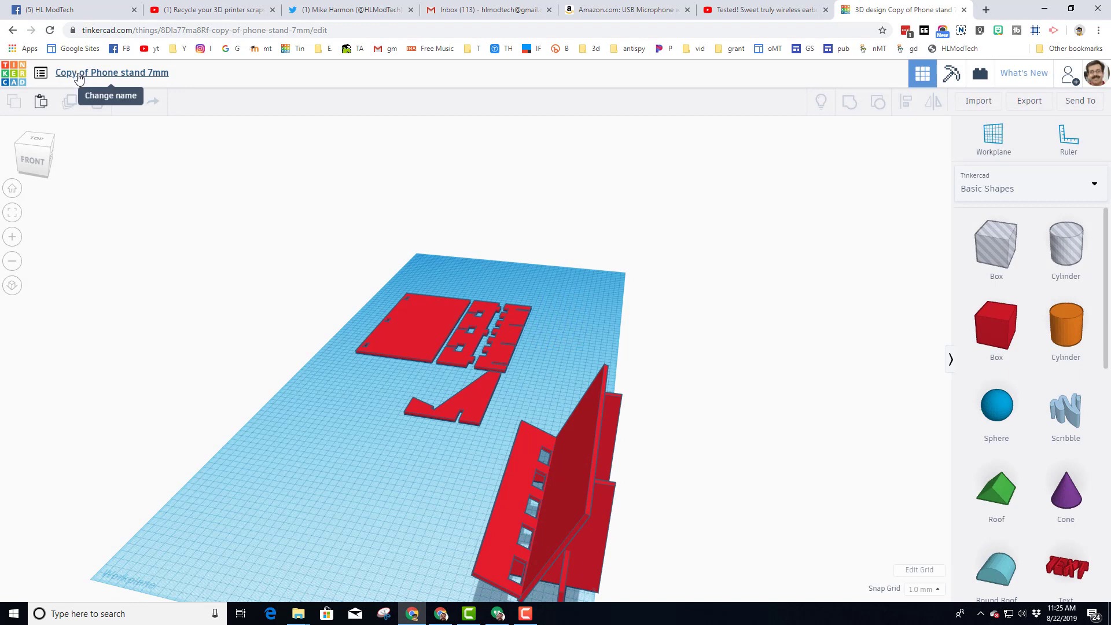
# - Rename the copied design to 'arranged phone stand 7mm'
pyautogui.click(111, 72)
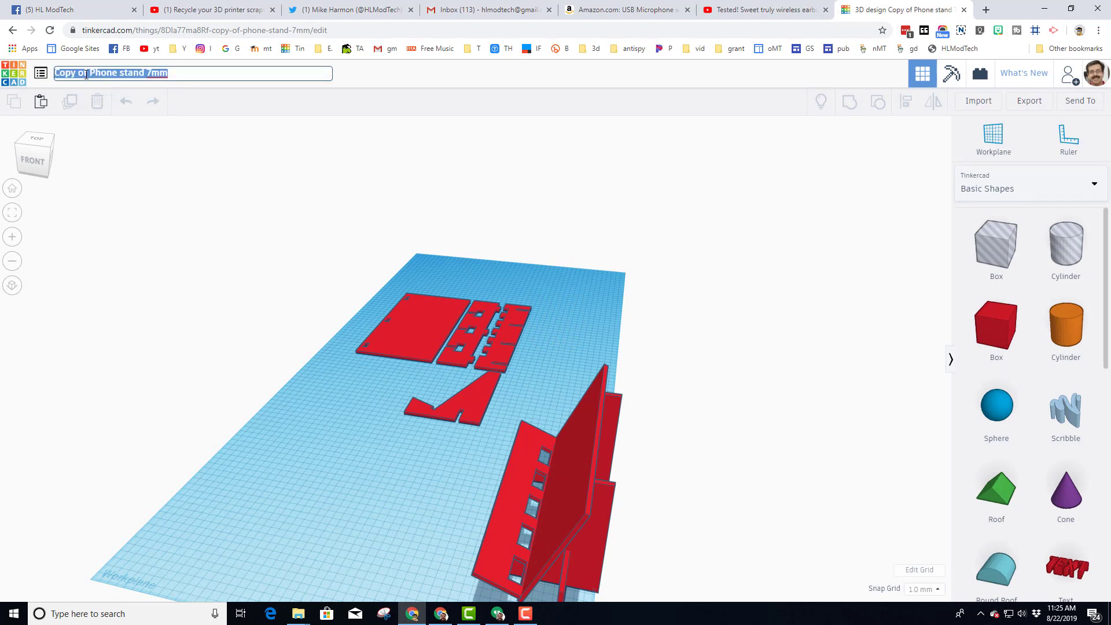
pyautogui.write('arranged phone stand 7,')
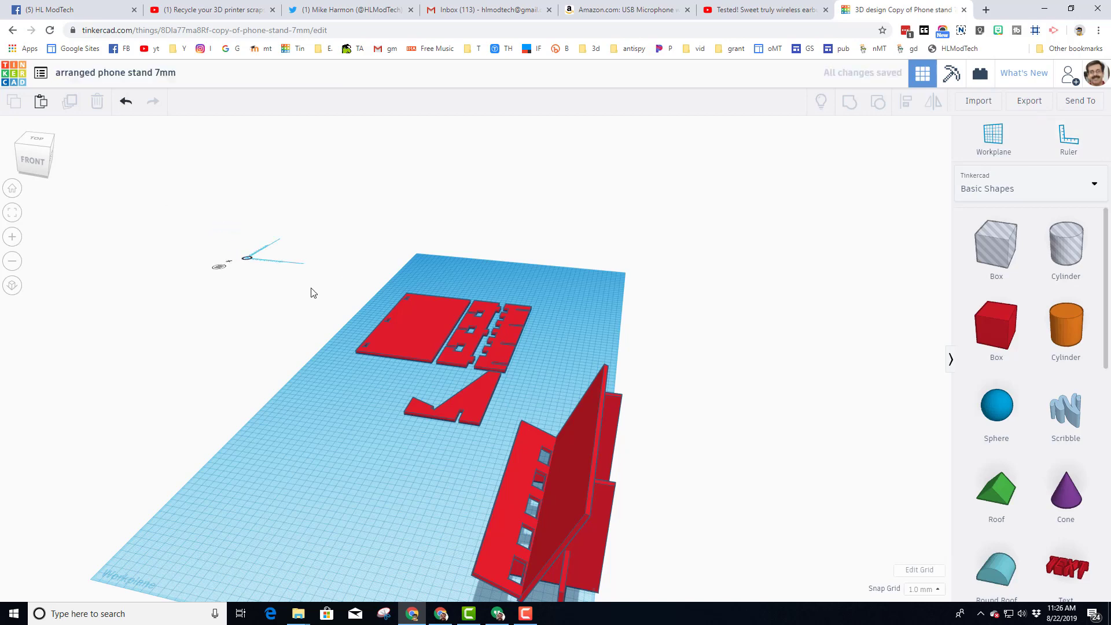
pyautogui.moveTo(140, 226)
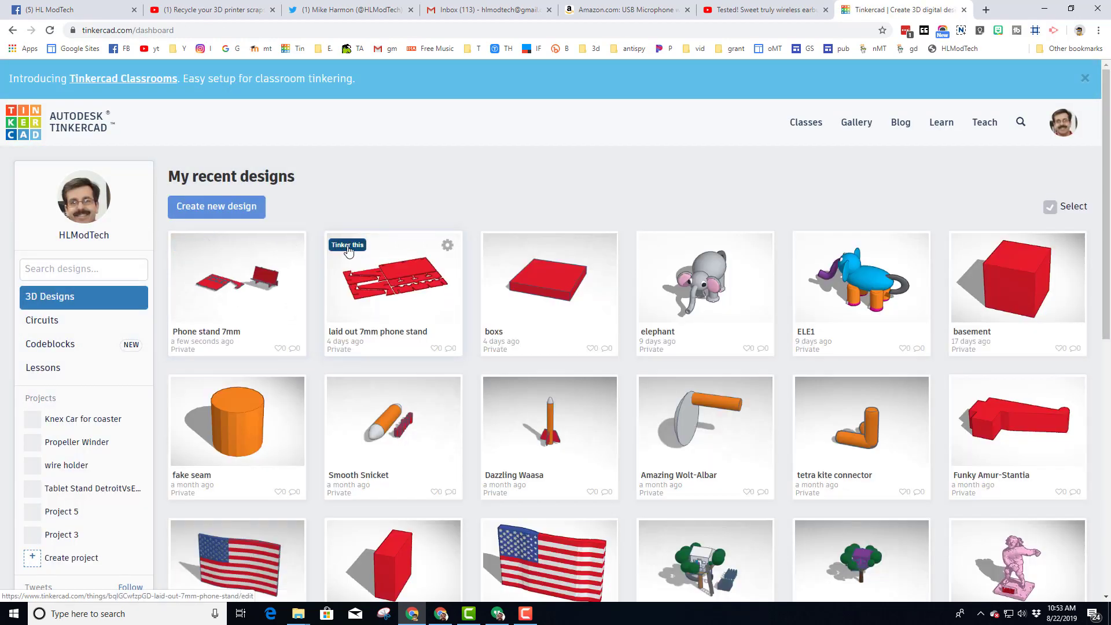
# - Open the laid out 7mm phone stand design and resize its workplane grid to 475 by 279 mm
pyautogui.click(346, 244)
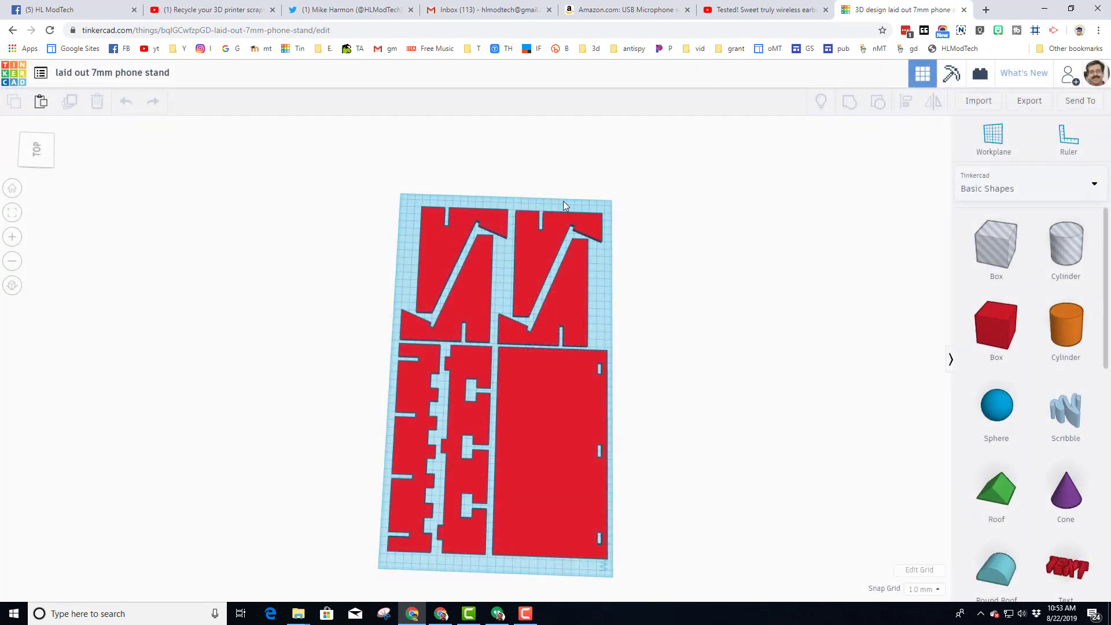
pyautogui.moveTo(631, 551)
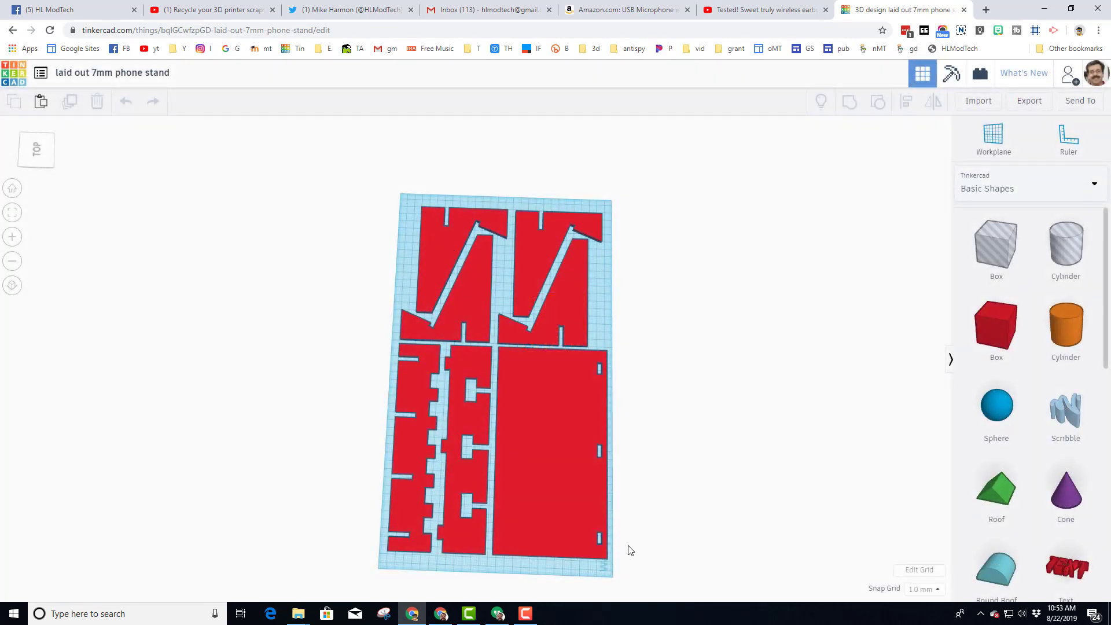
pyautogui.click(920, 570)
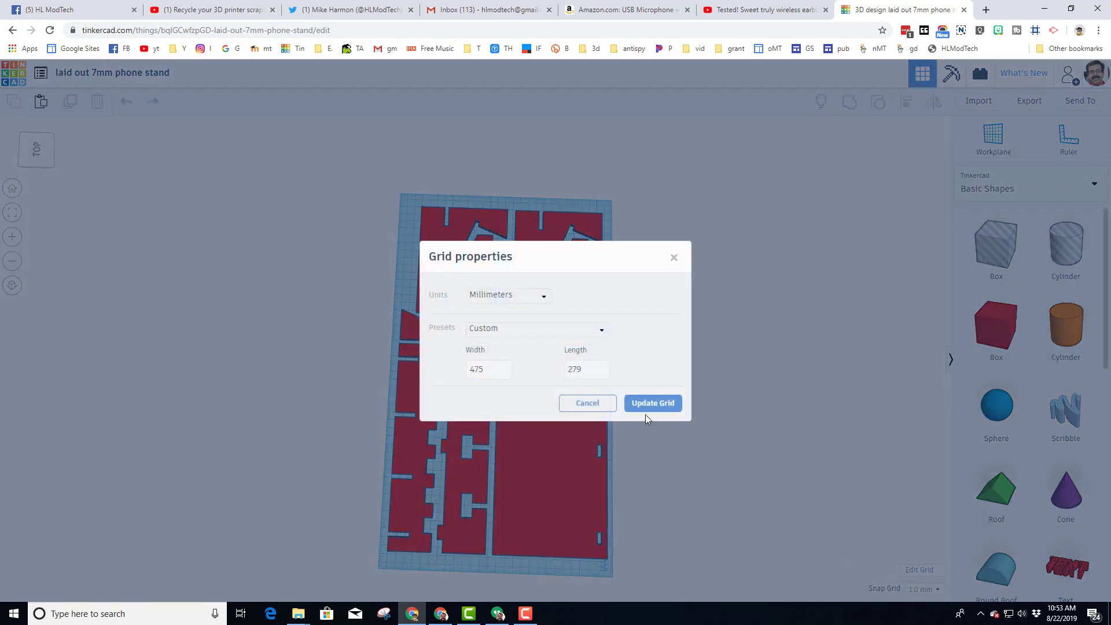
pyautogui.click(488, 368)
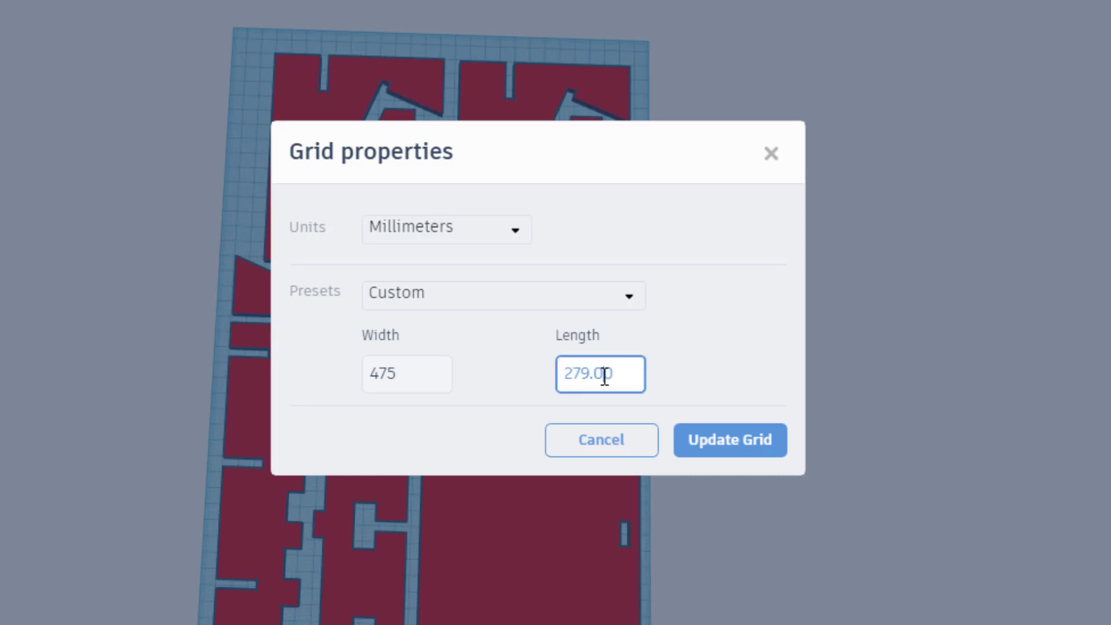
pyautogui.tripleClick(600, 374)
pyautogui.write('279')
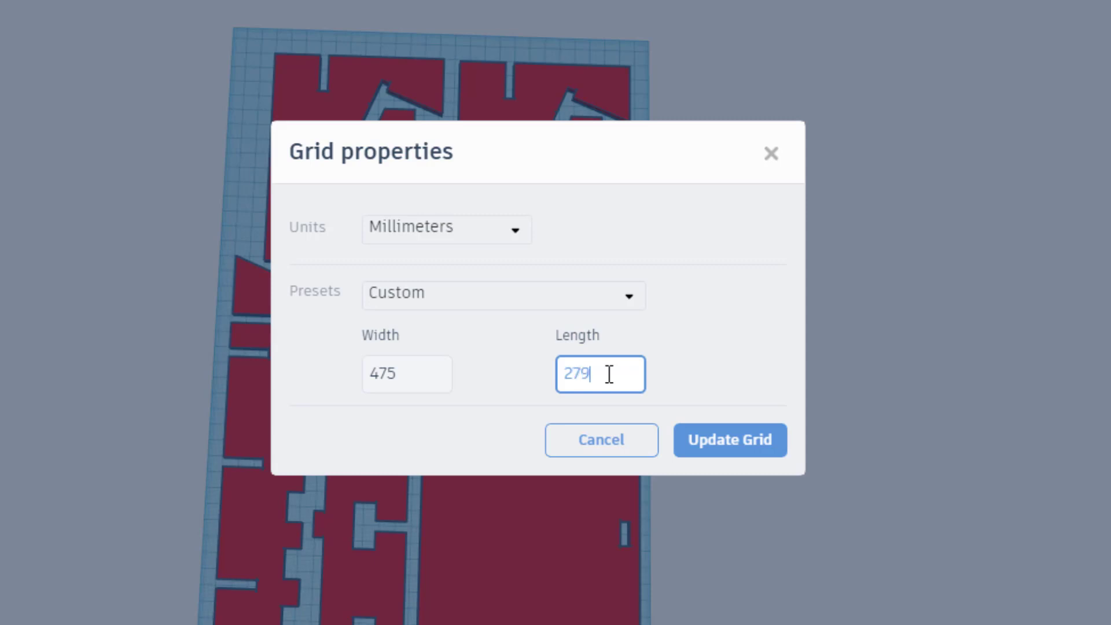
pyautogui.click(729, 440)
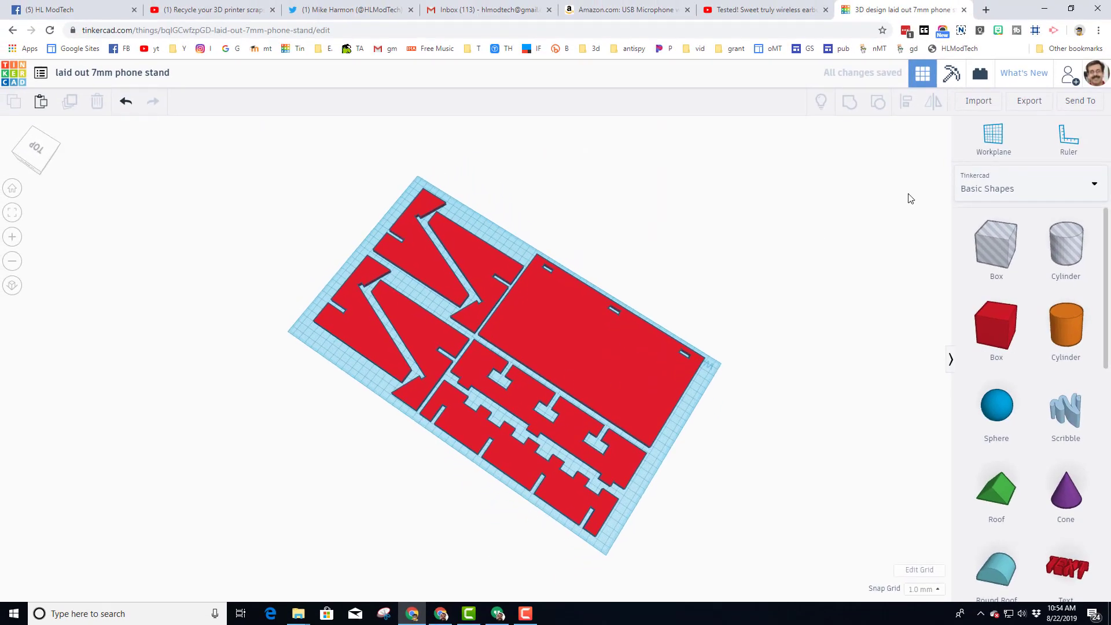
# - Export the design as an SVG for lasercutting into the cardboard phone stand folder, then switch to Glowforge
pyautogui.click(1029, 100)
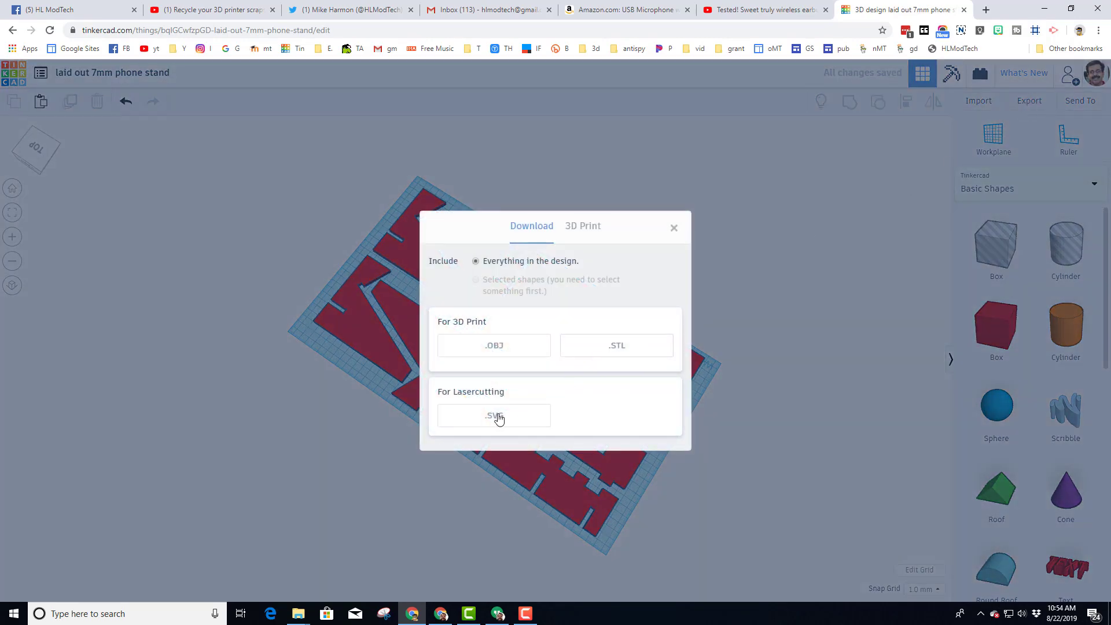
pyautogui.click(493, 416)
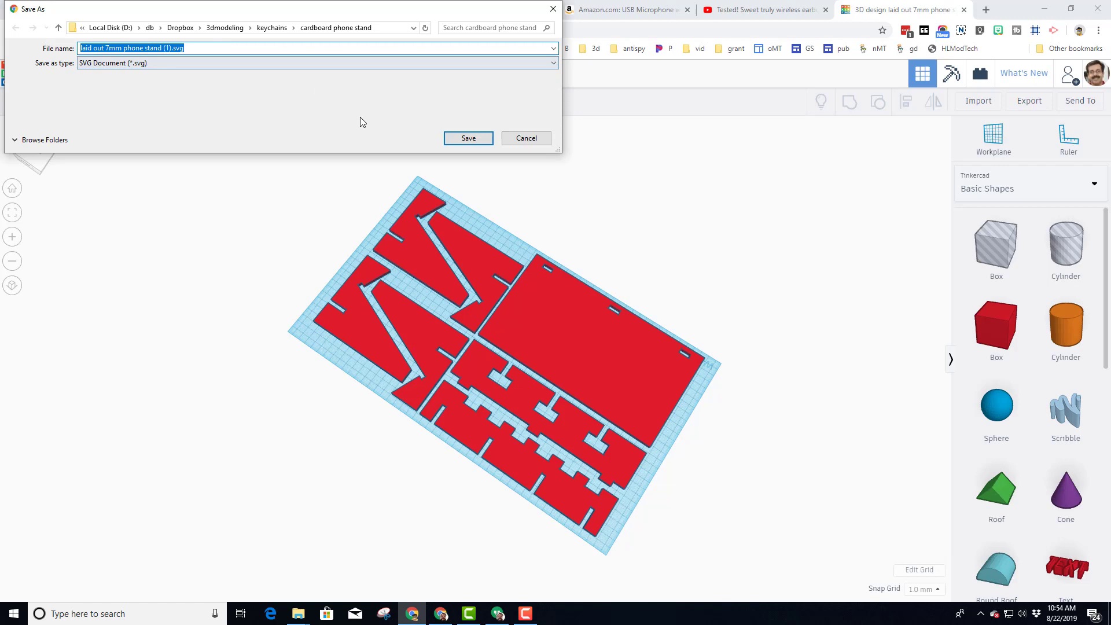
pyautogui.click(467, 138)
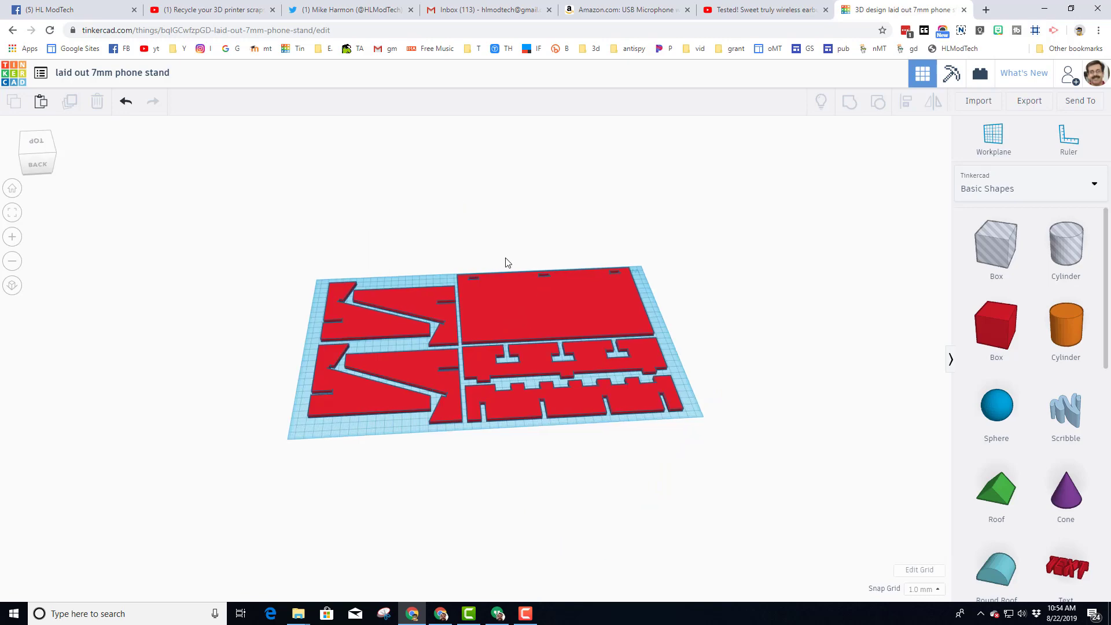
pyautogui.click(489, 9)
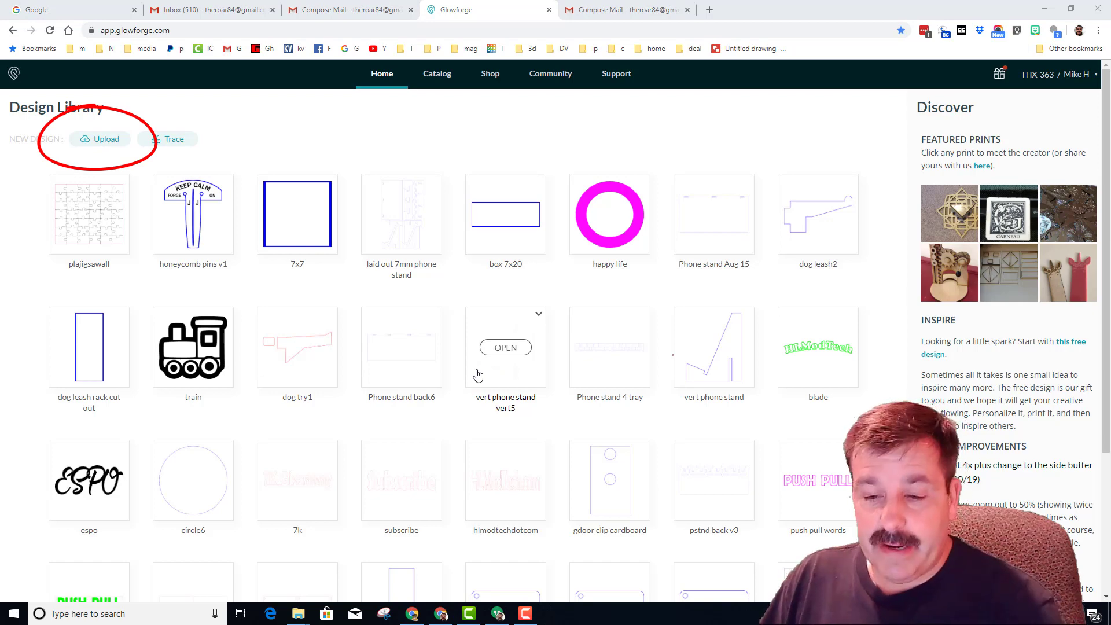
# - Upload the laid out phone stand SVG from the cardboard phone stand folder into the Glowforge design library
pyautogui.click(104, 138)
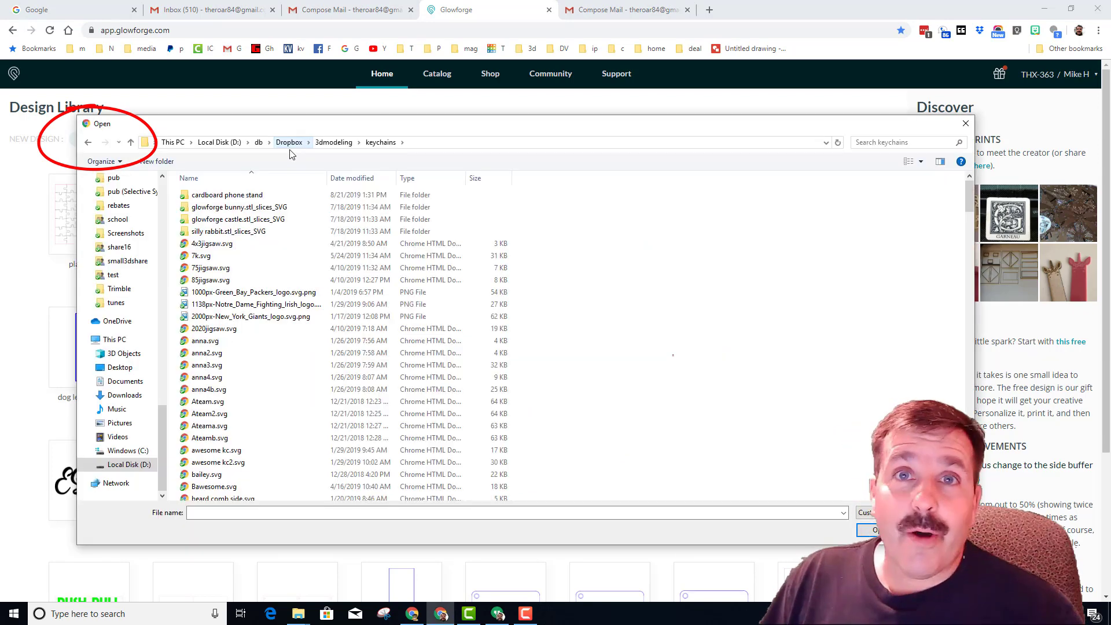
pyautogui.click(226, 194)
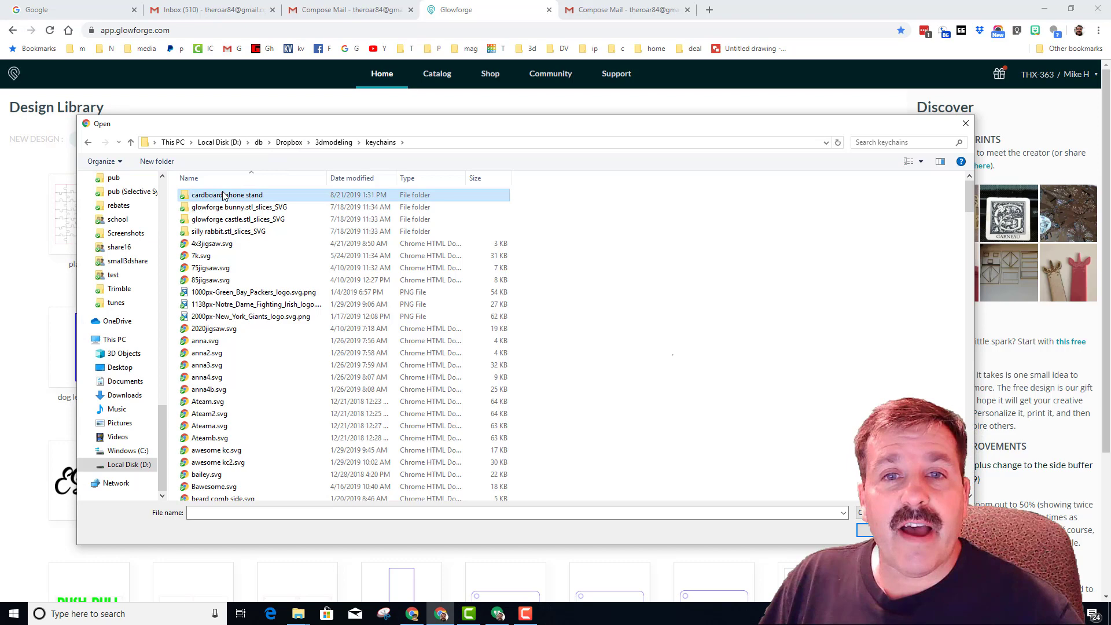
pyautogui.doubleClick(228, 195)
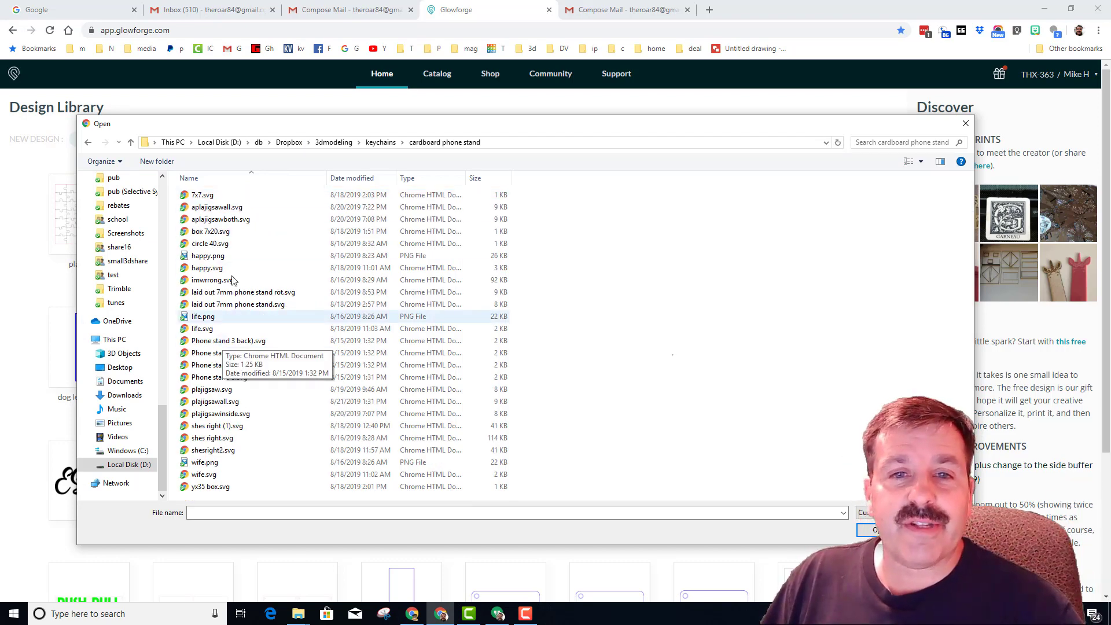
pyautogui.click(242, 292)
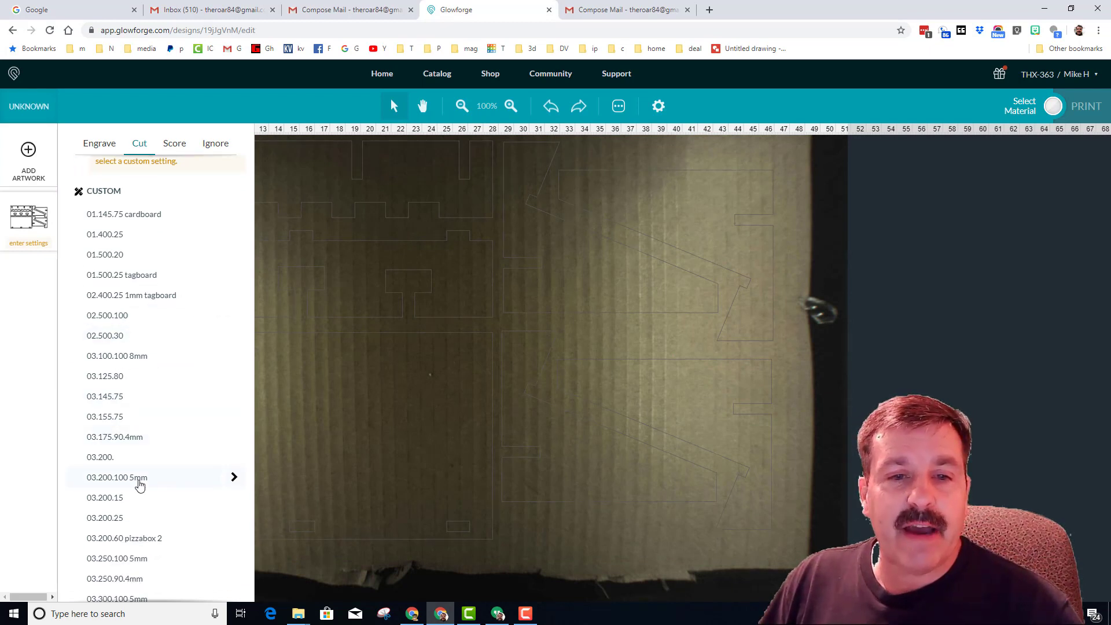
pyautogui.moveTo(140, 436)
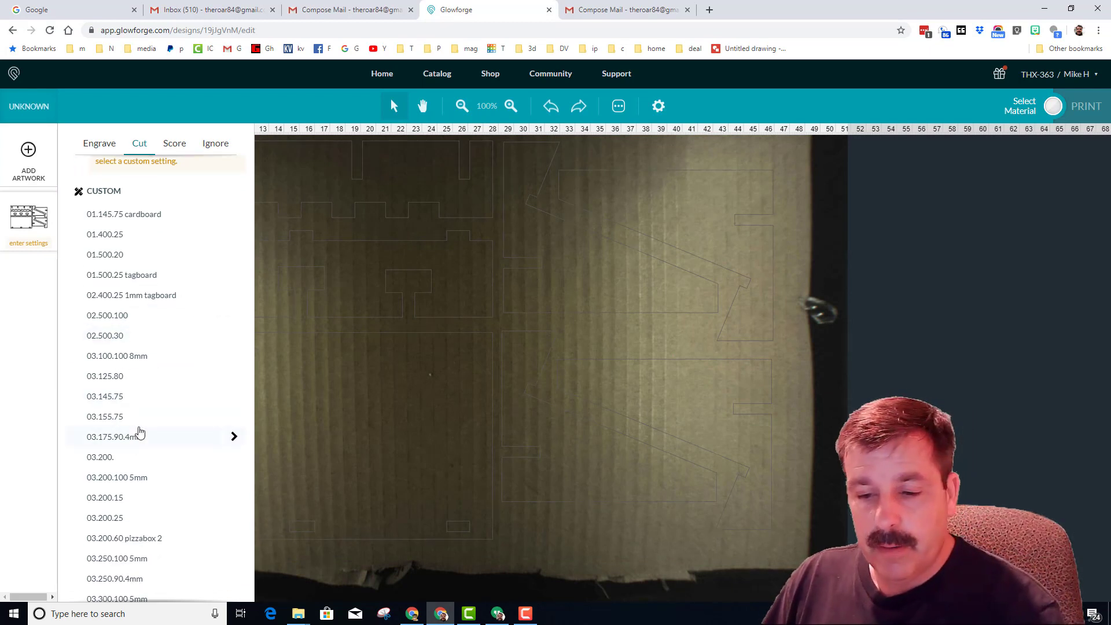
# - Apply the 03.200.100 5mm custom cut setting with focus height 7 mm and speed 175
pyautogui.click(117, 477)
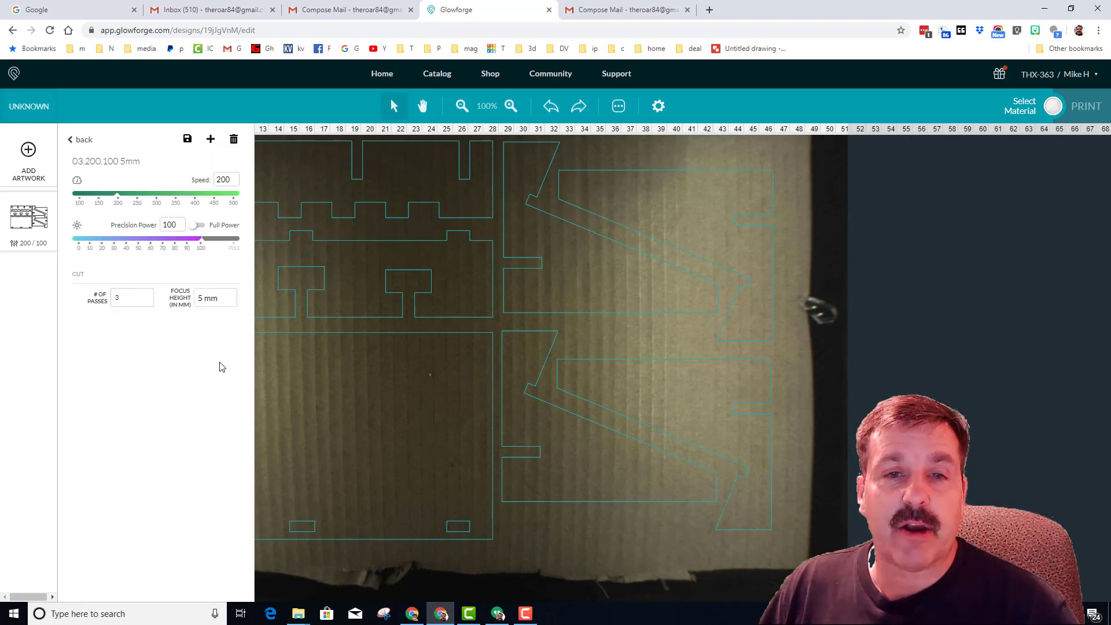
pyautogui.tripleClick(216, 298)
pyautogui.write('7')
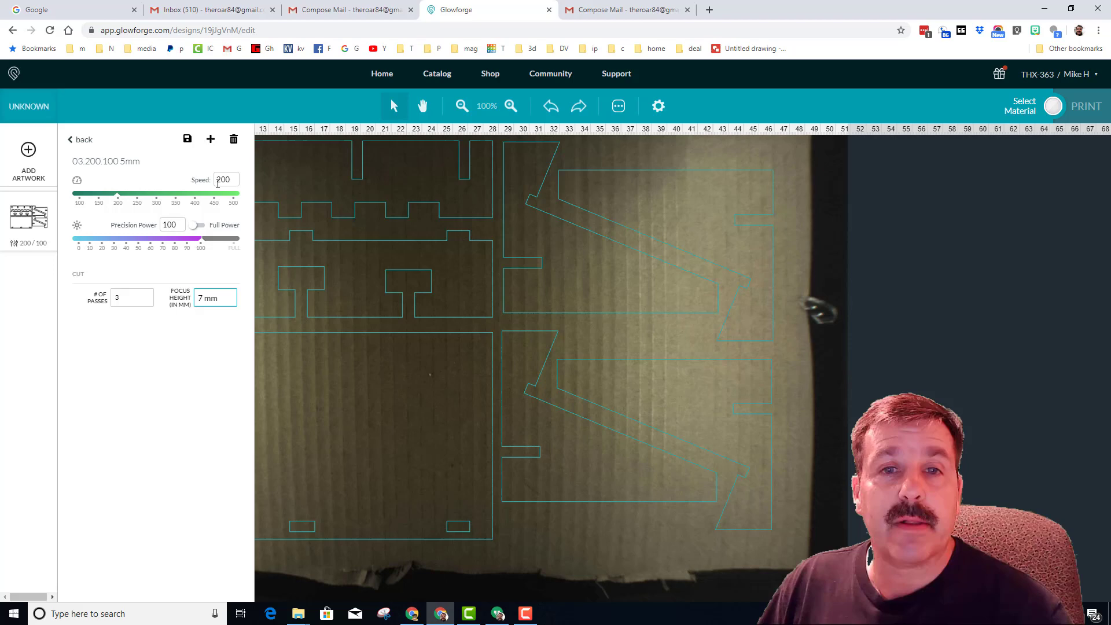
pyautogui.tripleClick(226, 180)
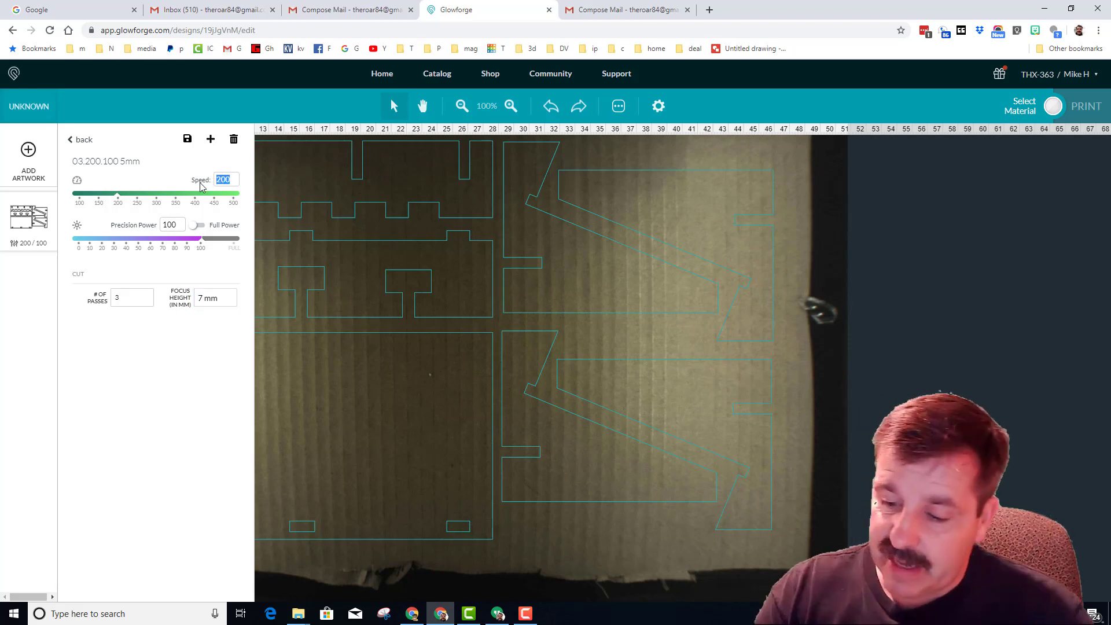
pyautogui.write('175')
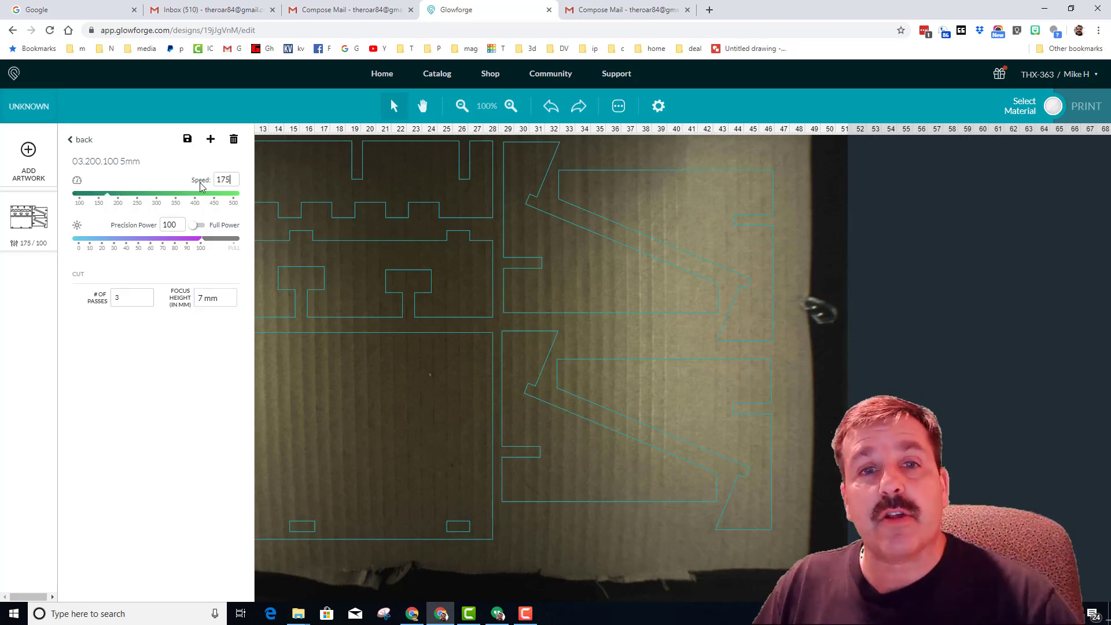